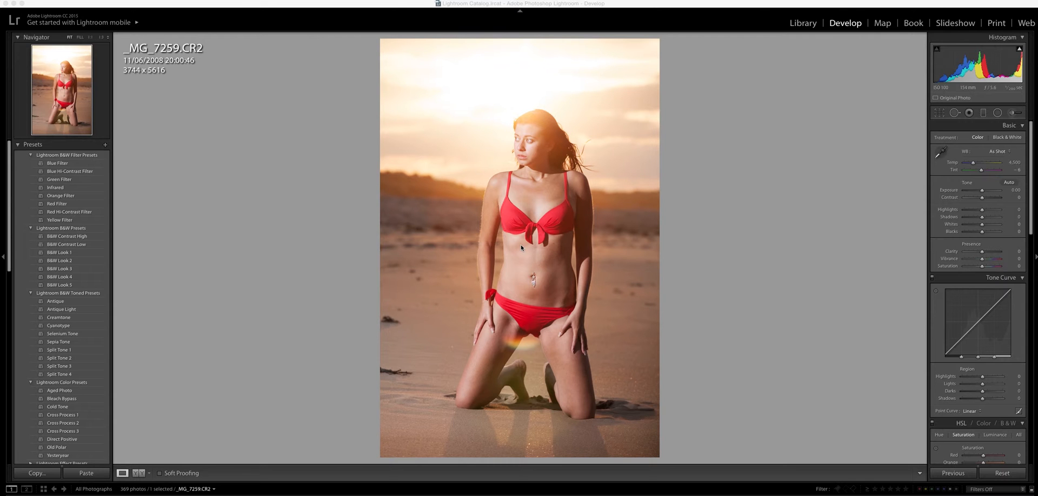
mouse_move(724, 225)
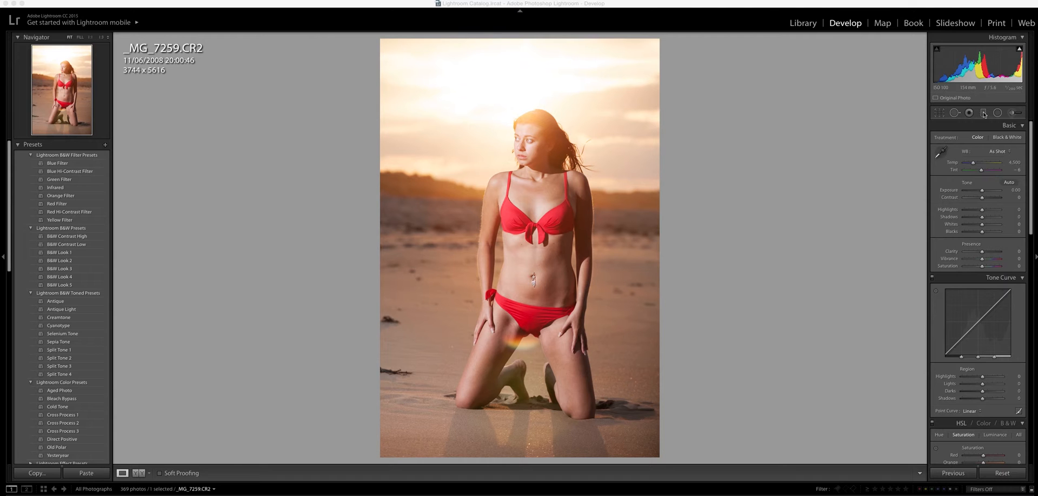
- Place a graduated filter over the sky, raise its exposure, lower highlights and slightly reduce saturation
left_click(985, 112)
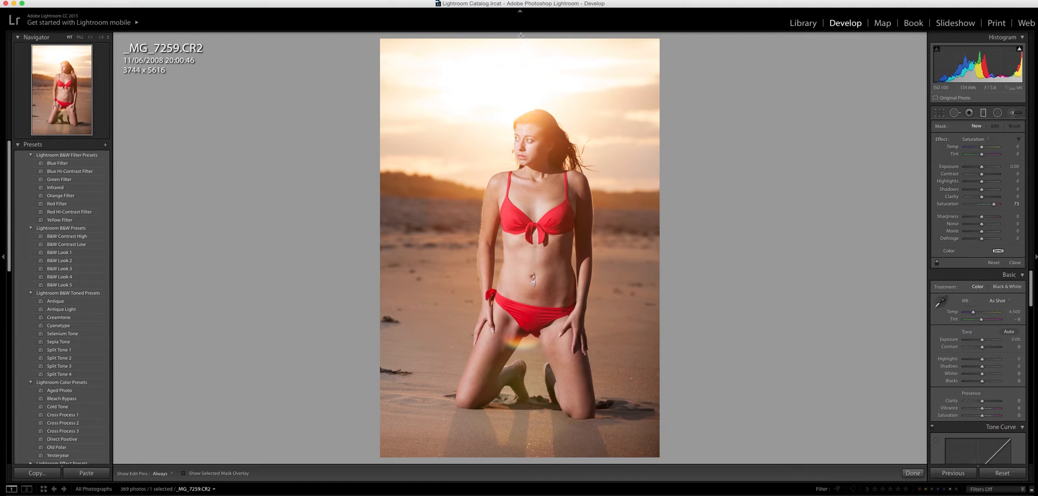
left_click(519, 246)
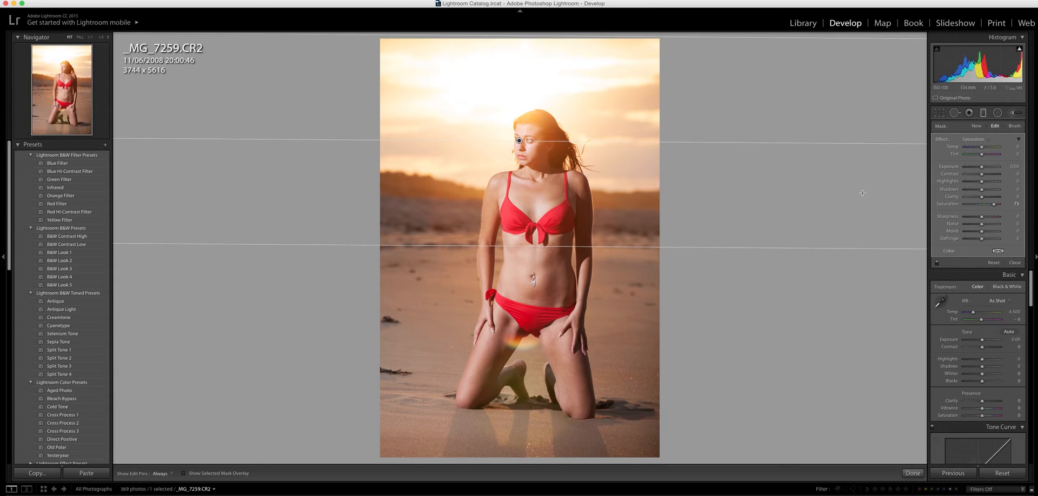
mouse_move(497, 72)
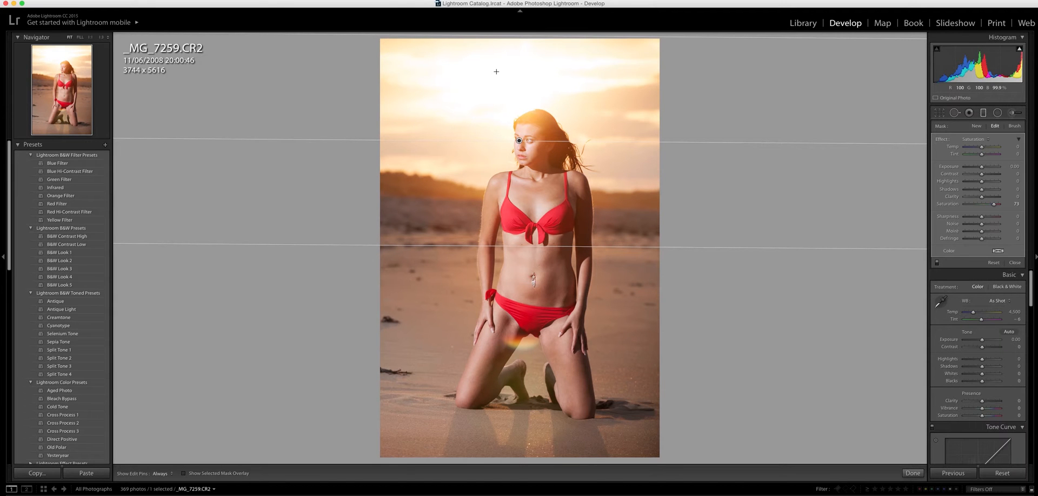
mouse_move(623, 74)
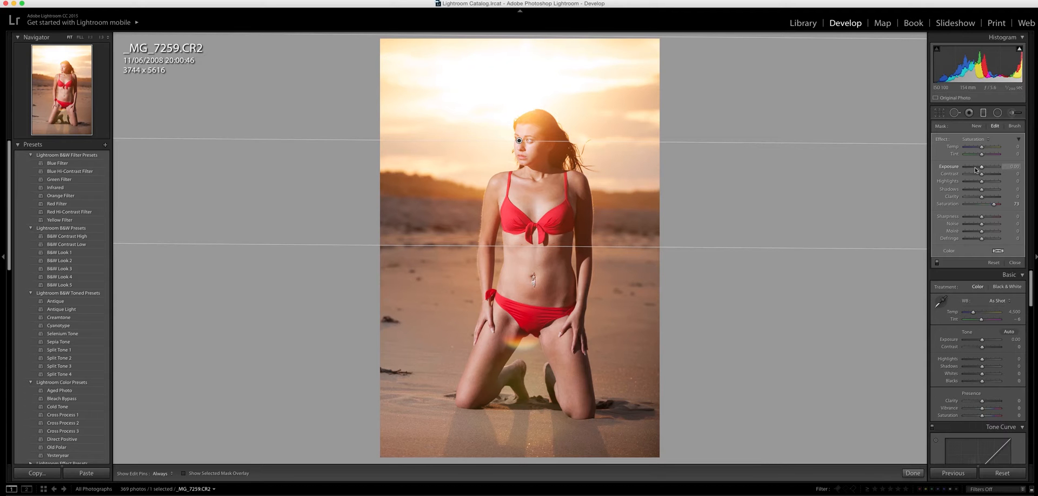
left_click_drag(983, 167, 991, 167)
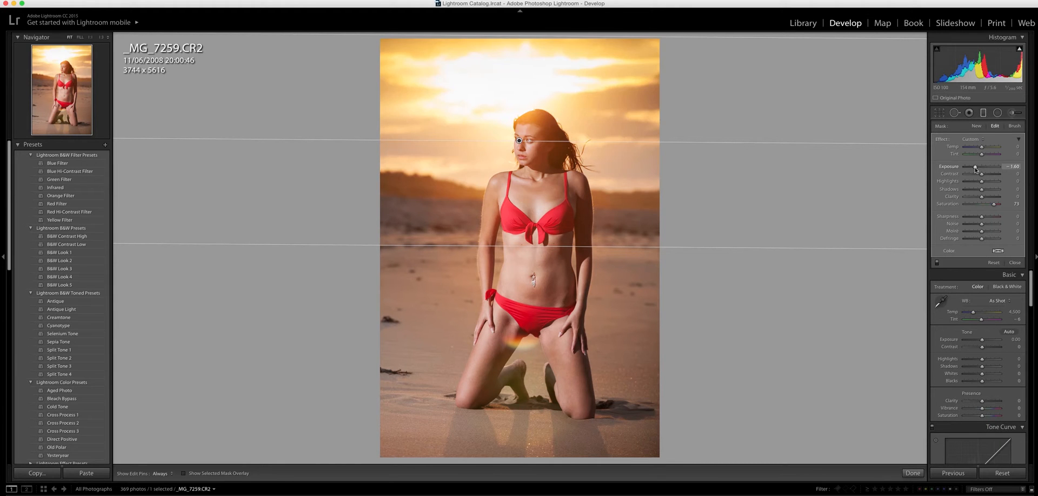
left_click_drag(983, 166, 986, 166)
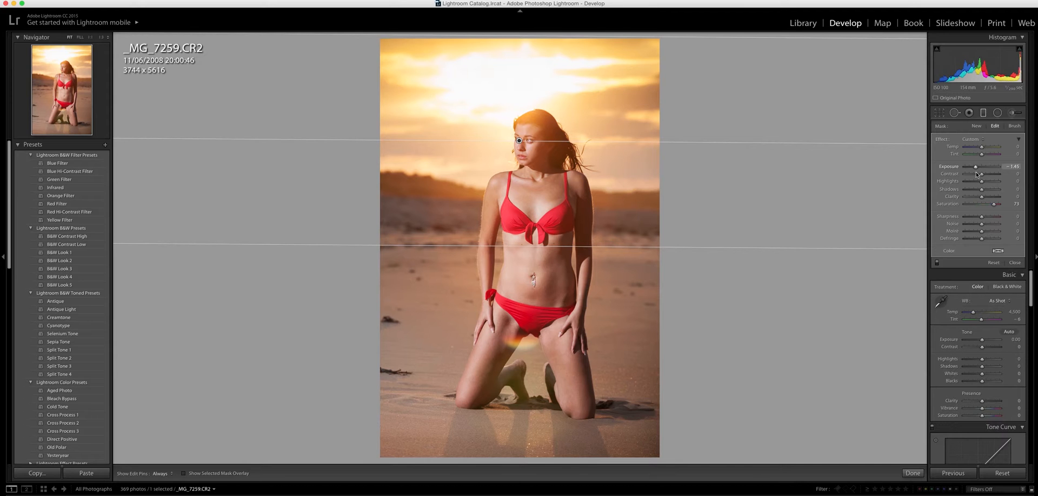
left_click_drag(983, 181, 974, 182)
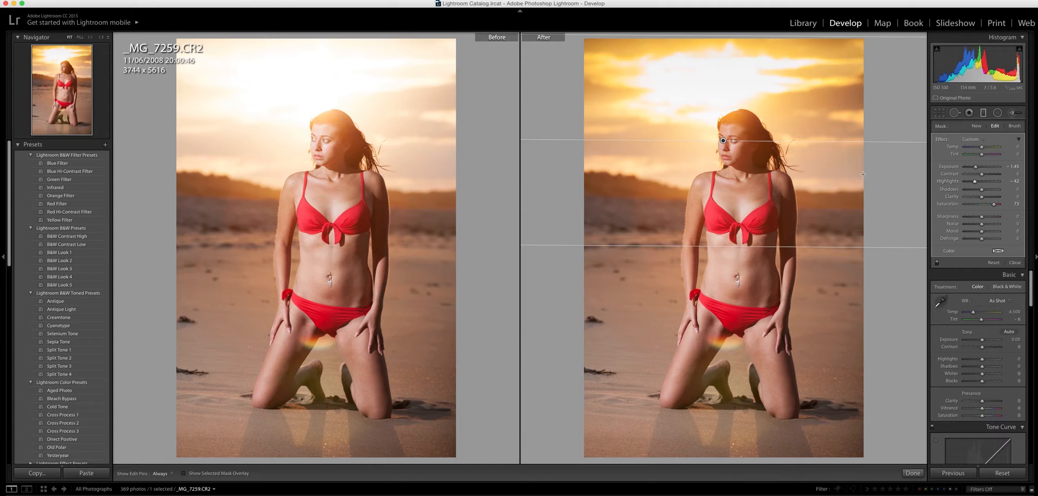
mouse_move(710, 80)
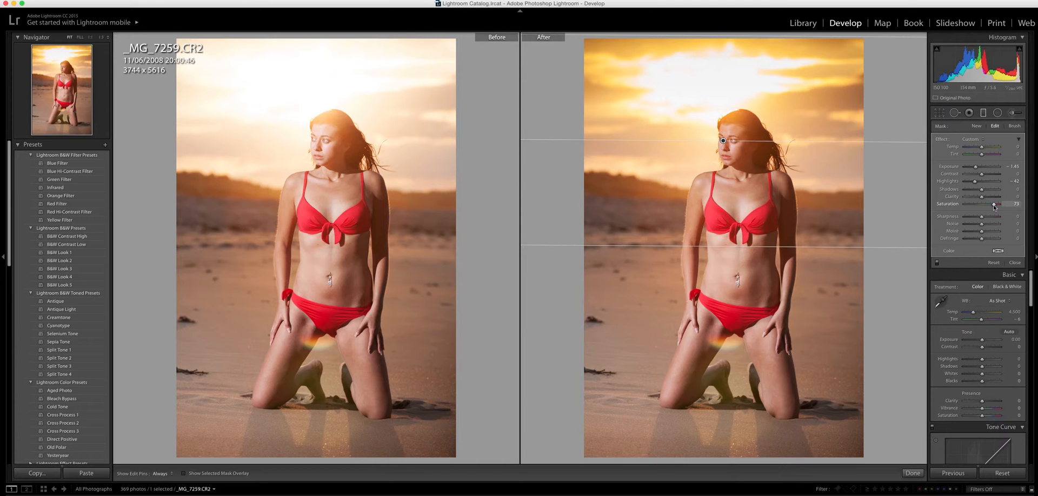
left_click_drag(993, 206, 991, 203)
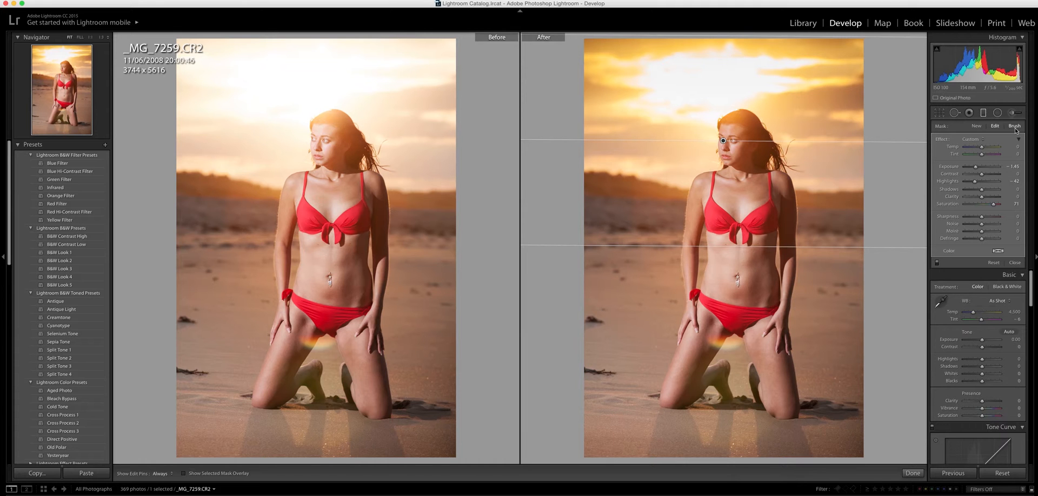
- Switch the graduated mask to brush mode set to Erase for painting off the face
left_click(1013, 126)
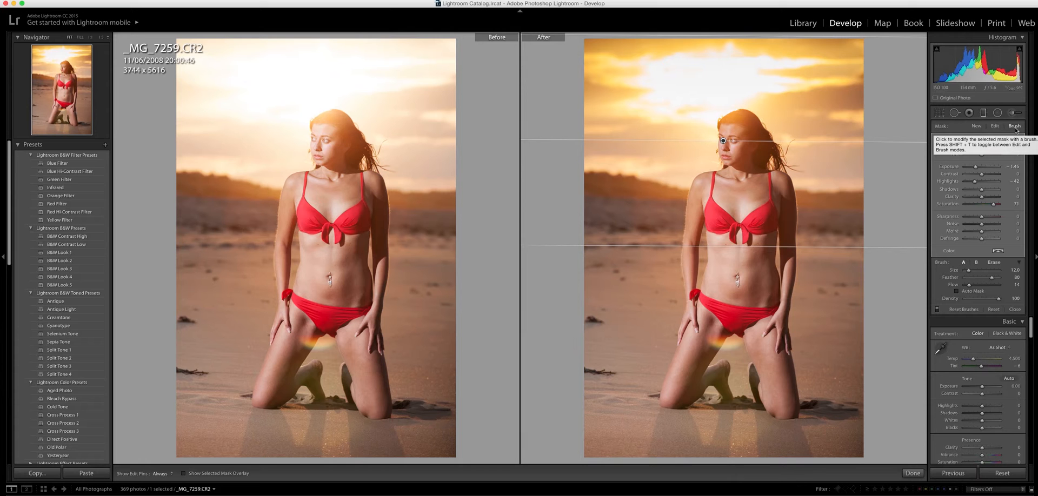
mouse_move(750, 168)
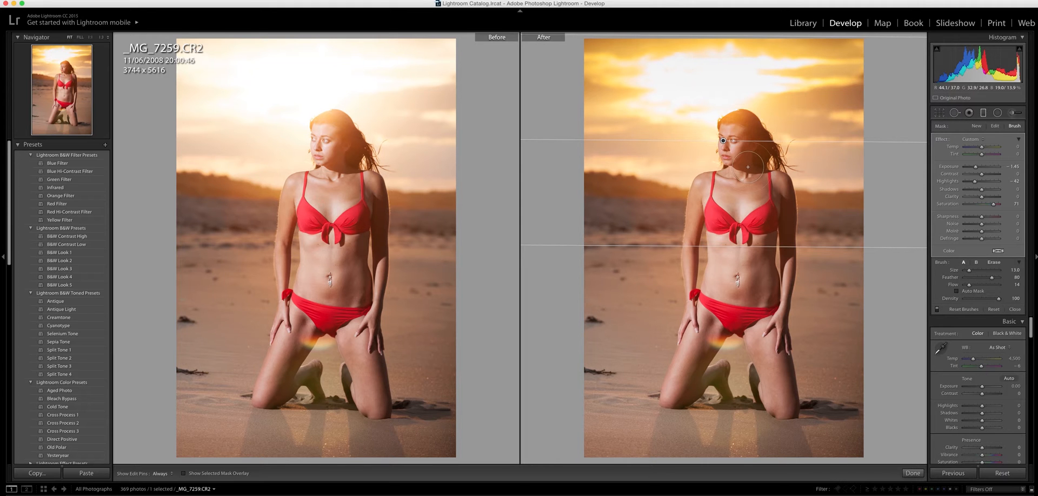
left_click(993, 261)
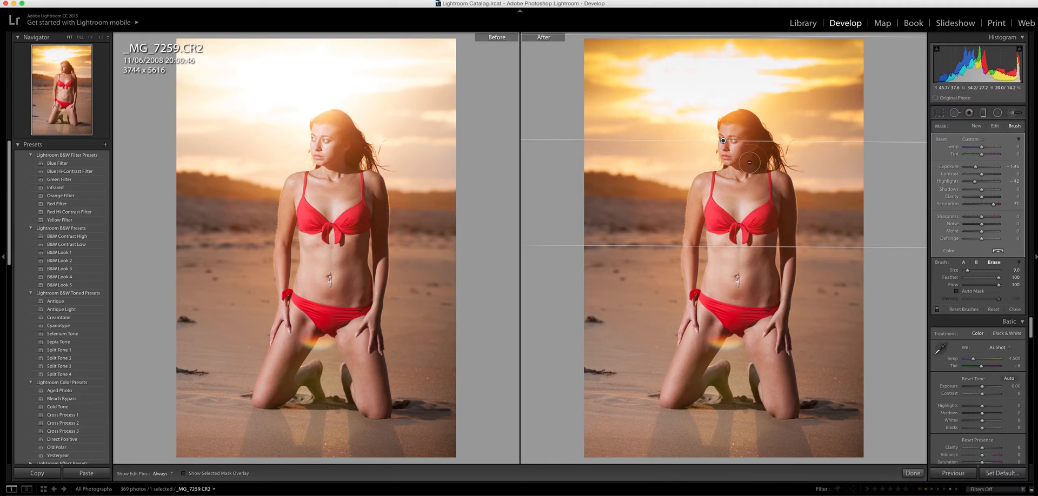
mouse_move(742, 156)
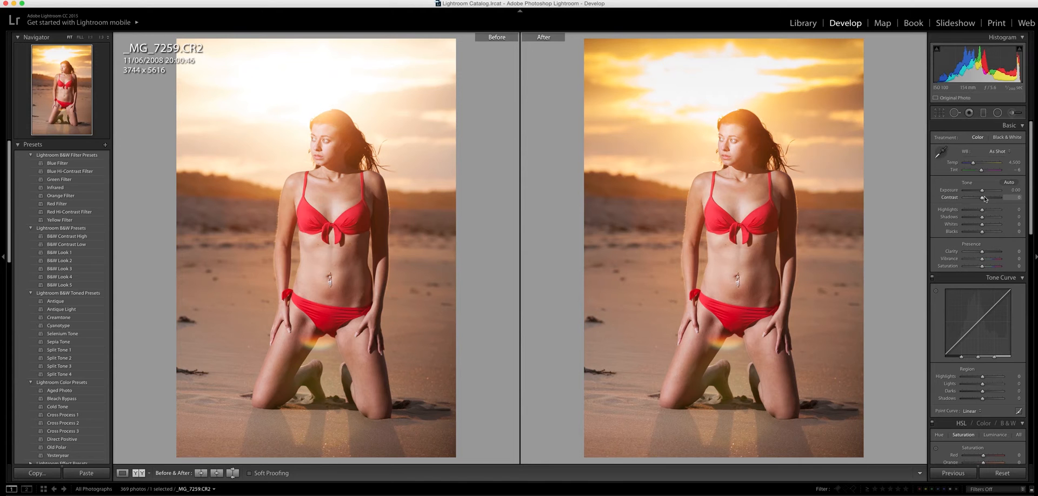
- View the edited photo alone, then lower Highlights, lift Shadows and boost Vibrance globally
left_click(122, 473)
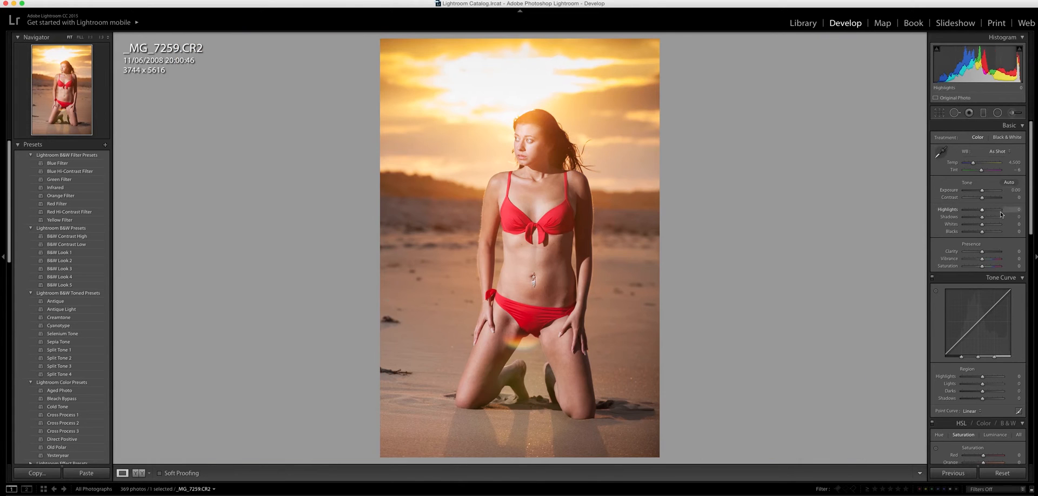
mouse_move(977, 217)
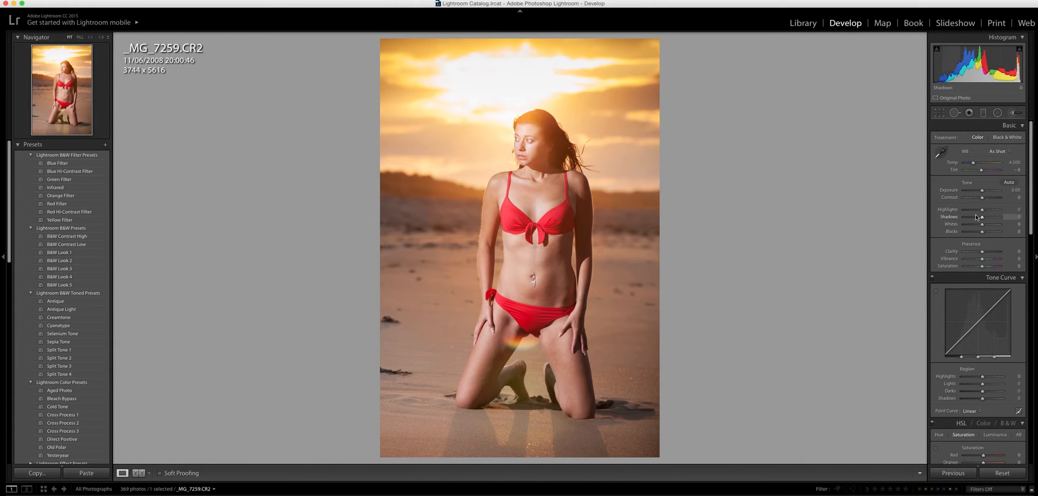
mouse_move(983, 214)
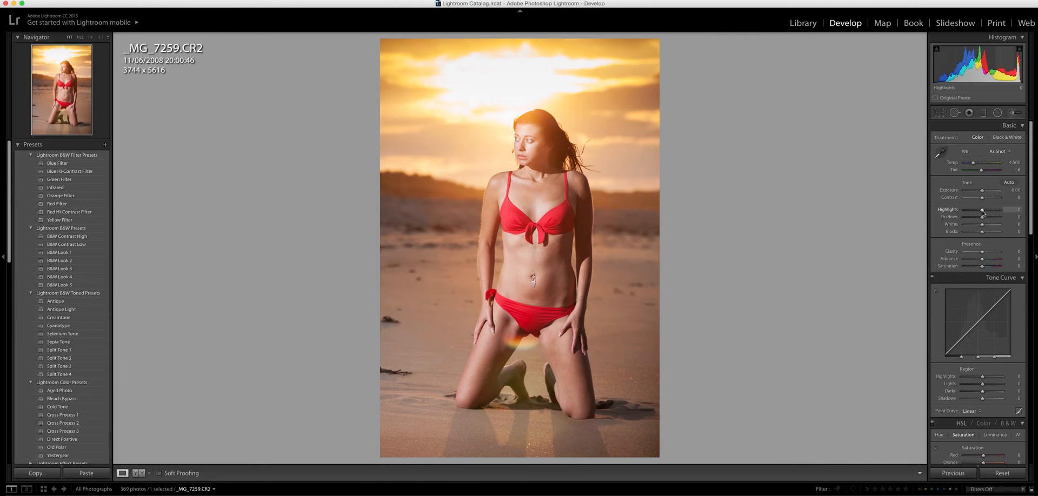
left_click_drag(984, 213, 979, 213)
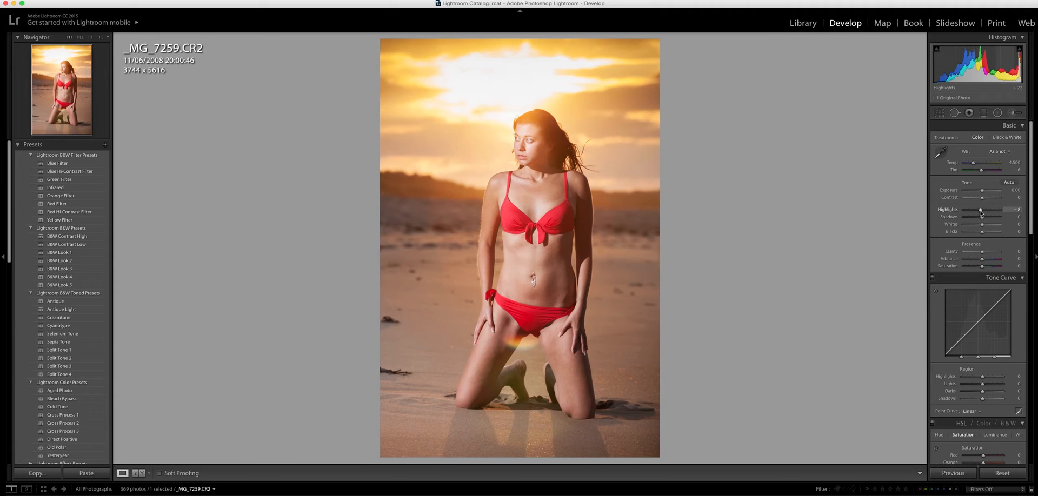
left_click_drag(983, 217, 999, 217)
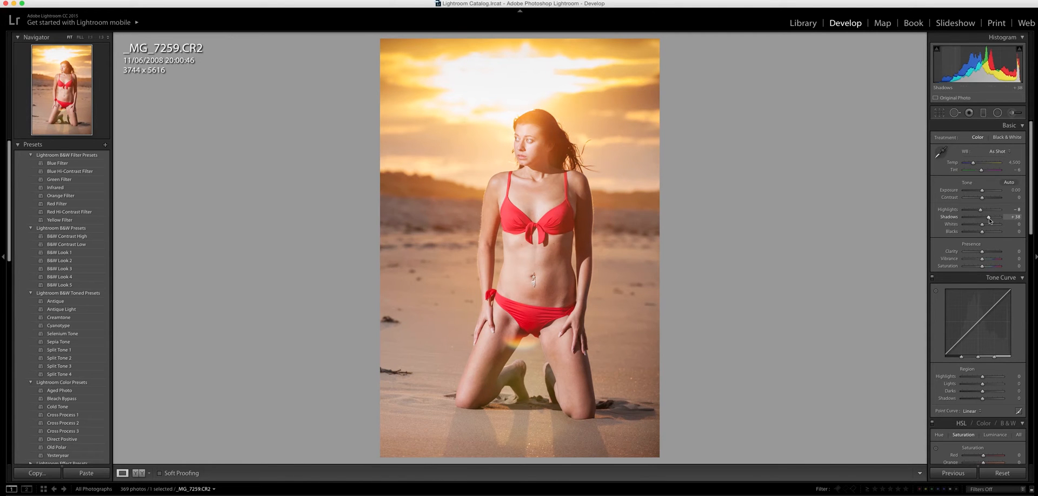
mouse_move(984, 260)
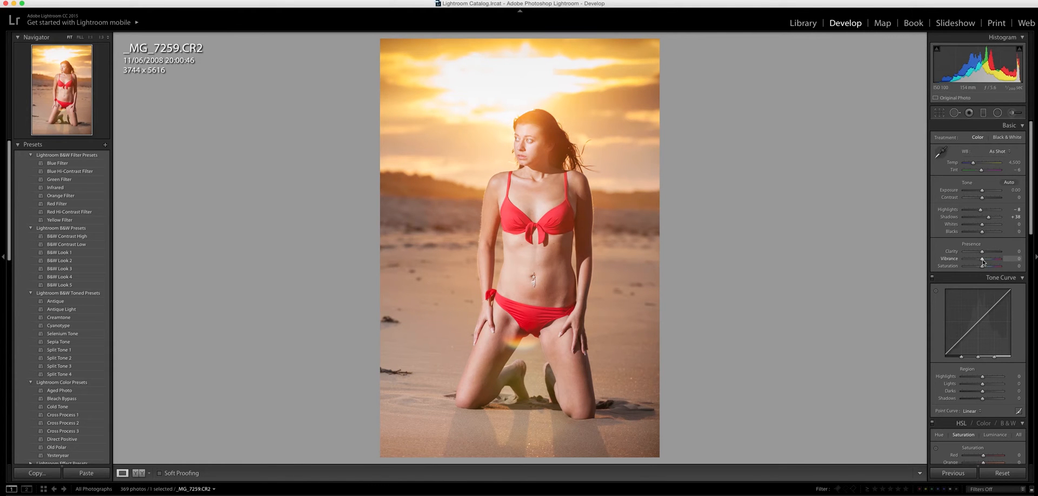
left_click_drag(983, 259, 1007, 258)
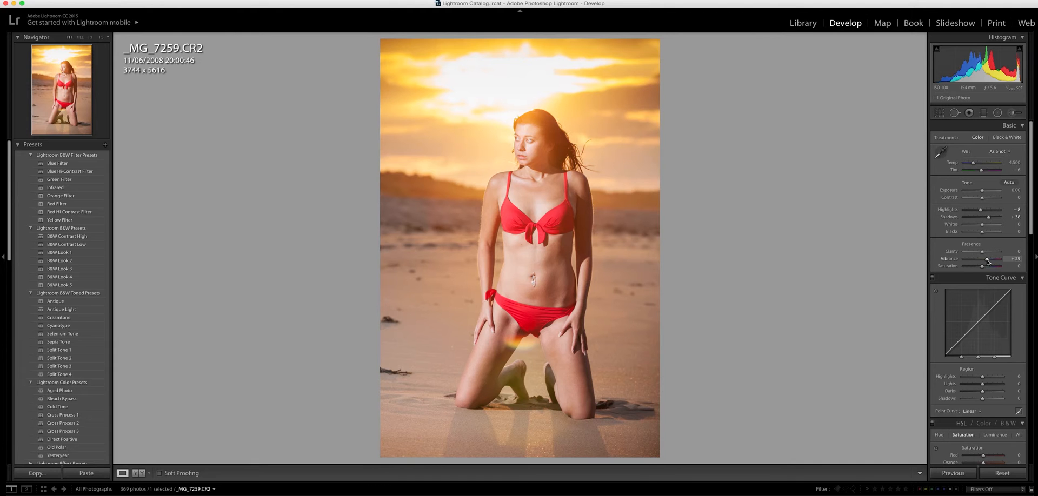
scroll("down", 3)
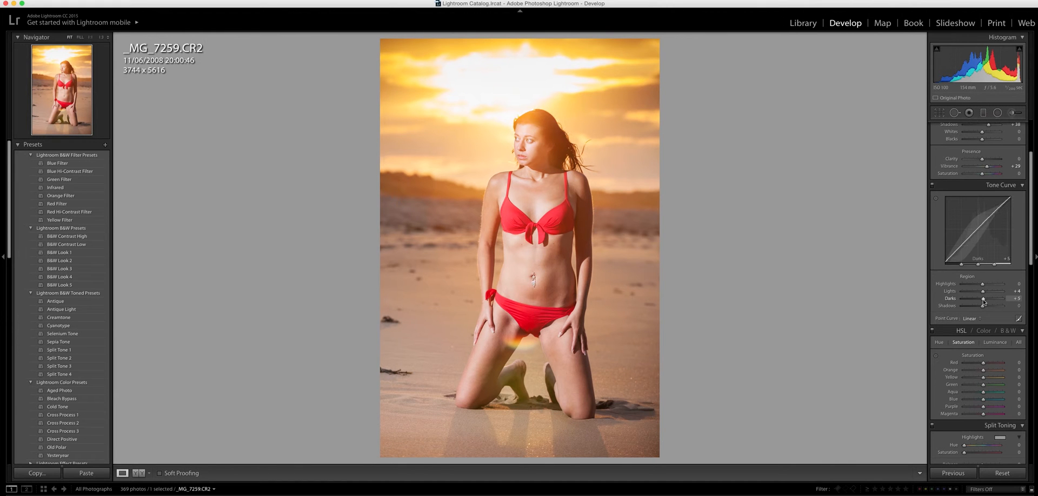
- Raise the tone curve's Lights region and compare the portrait before and after
left_click_drag(999, 291, 1002, 291)
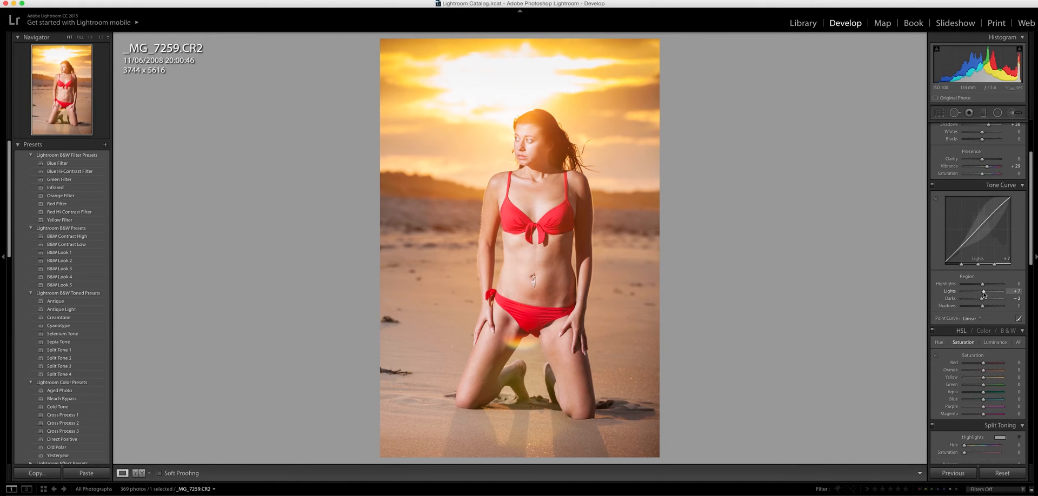
left_click(122, 473)
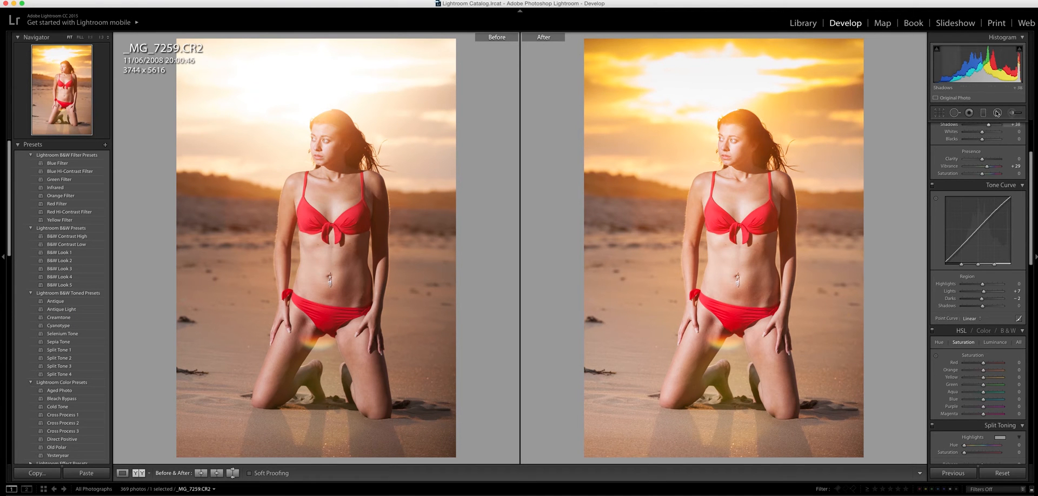
mouse_move(998, 113)
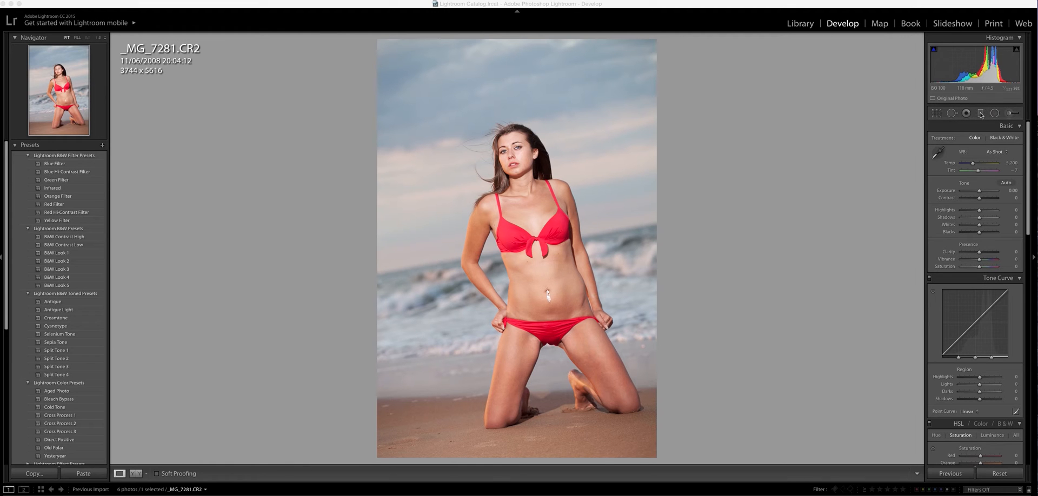
- Add a graduated filter on the sky, reduce its highlights and drag exposure down to -4.00
left_click(981, 113)
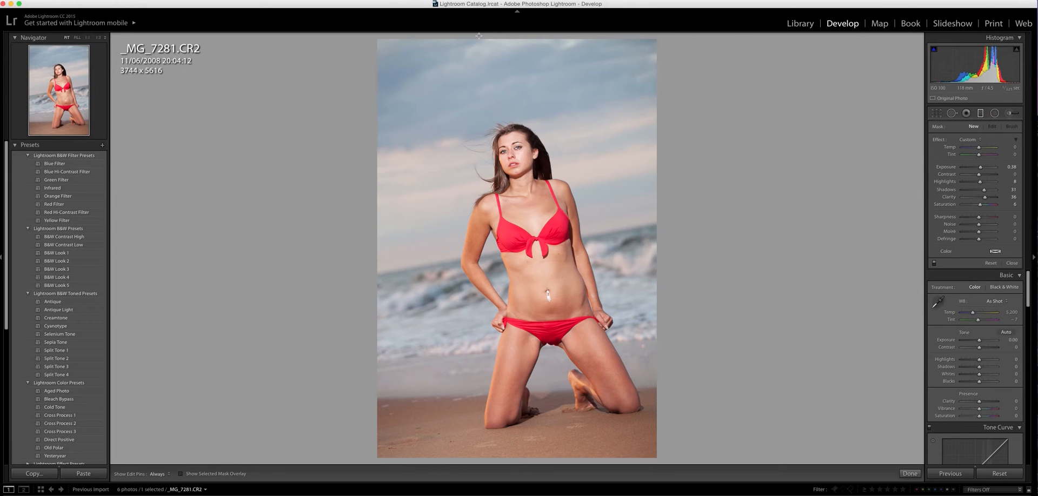
mouse_move(514, 122)
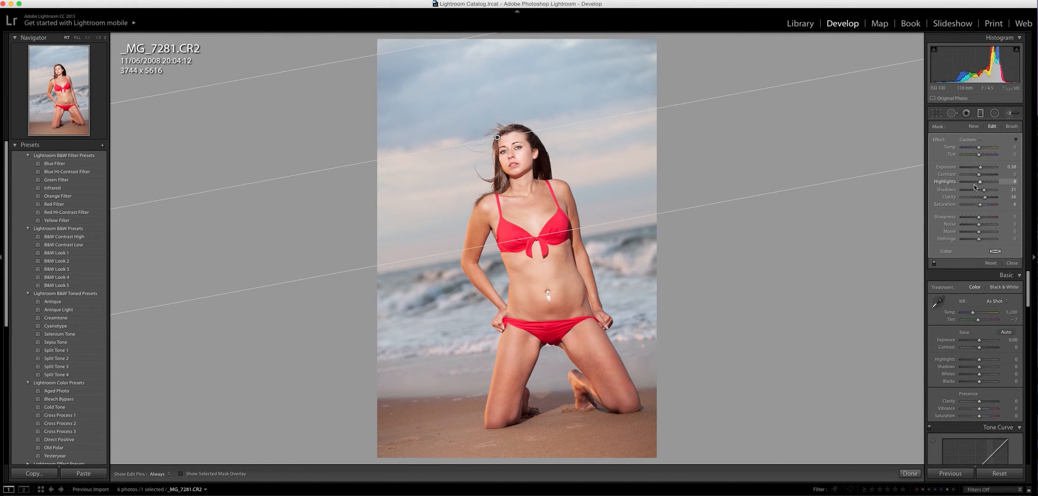
left_click_drag(987, 182, 973, 182)
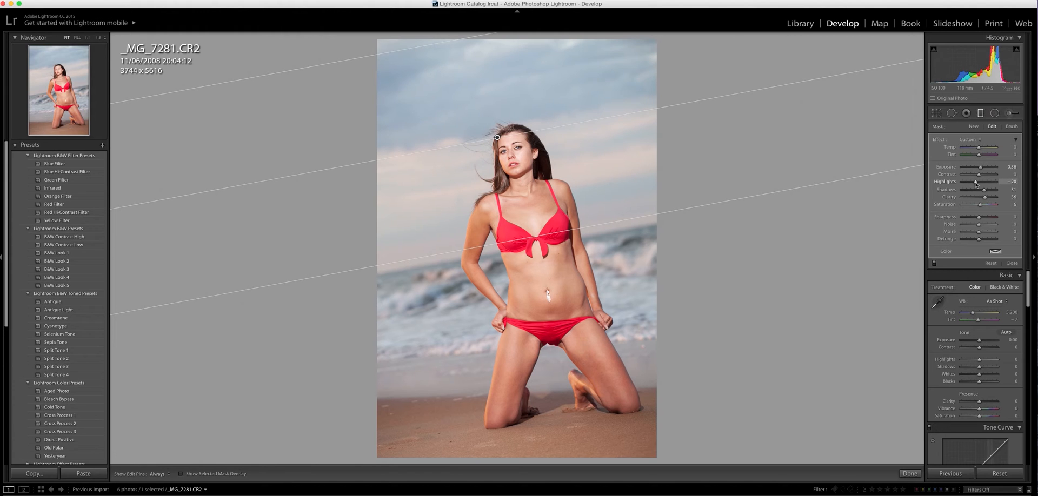
left_click_drag(984, 181, 970, 181)
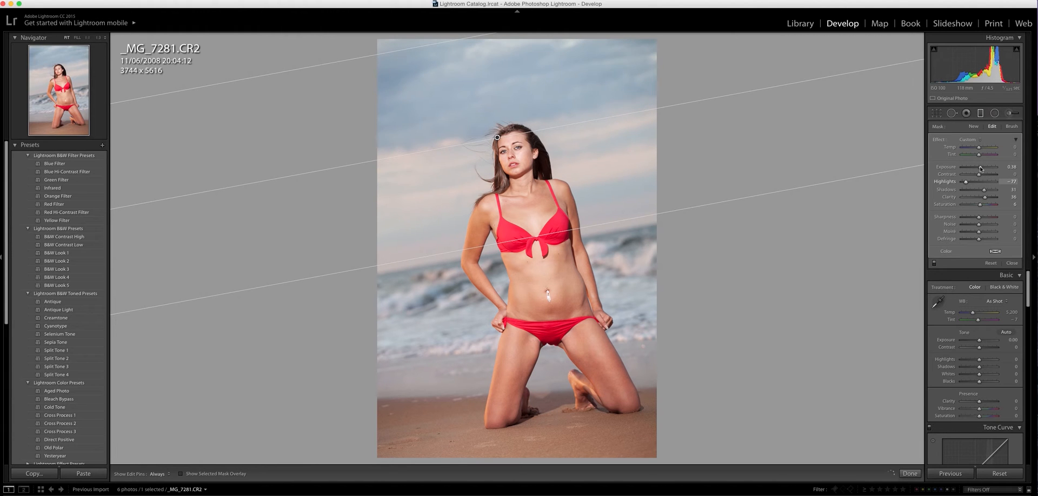
left_click_drag(986, 166, 979, 166)
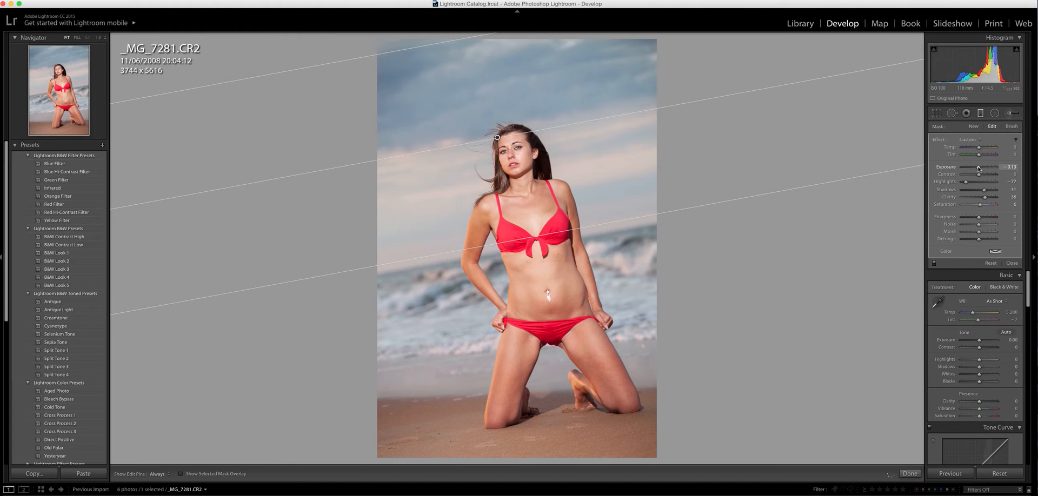
left_click_drag(987, 171, 978, 171)
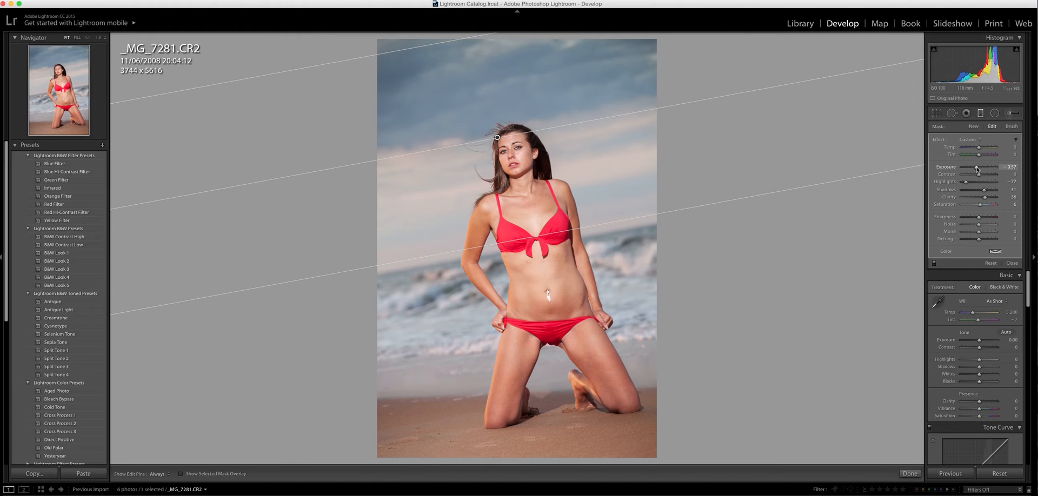
left_click_drag(982, 166, 986, 167)
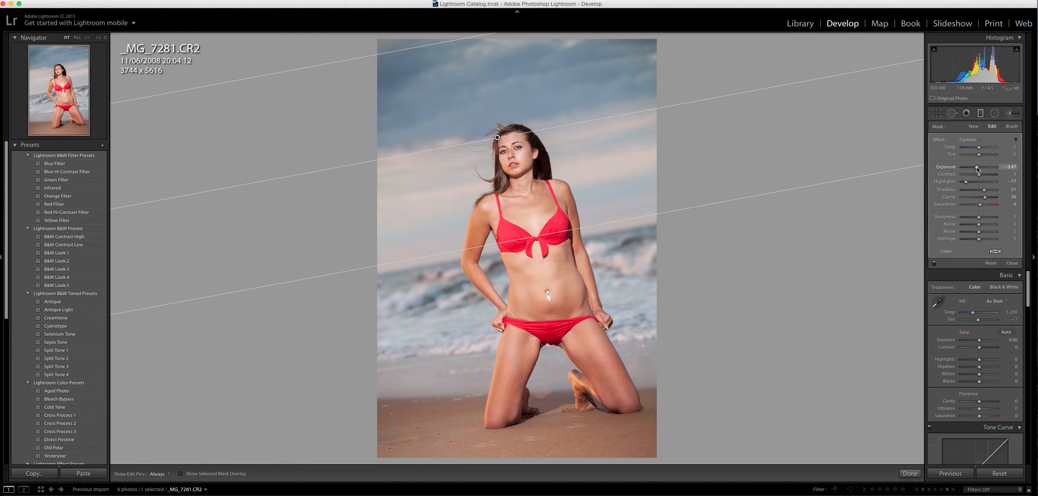
left_click_drag(977, 167, 972, 167)
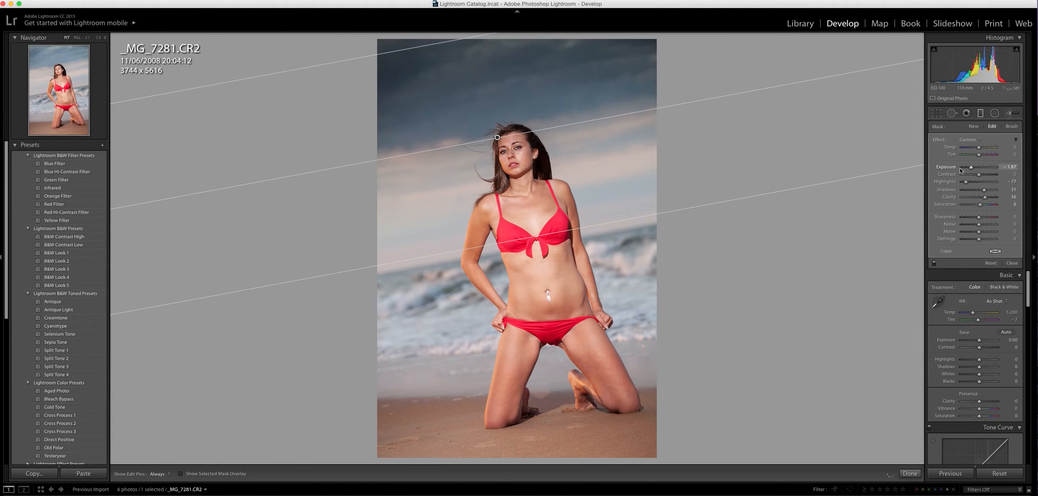
left_click_drag(971, 167, 961, 167)
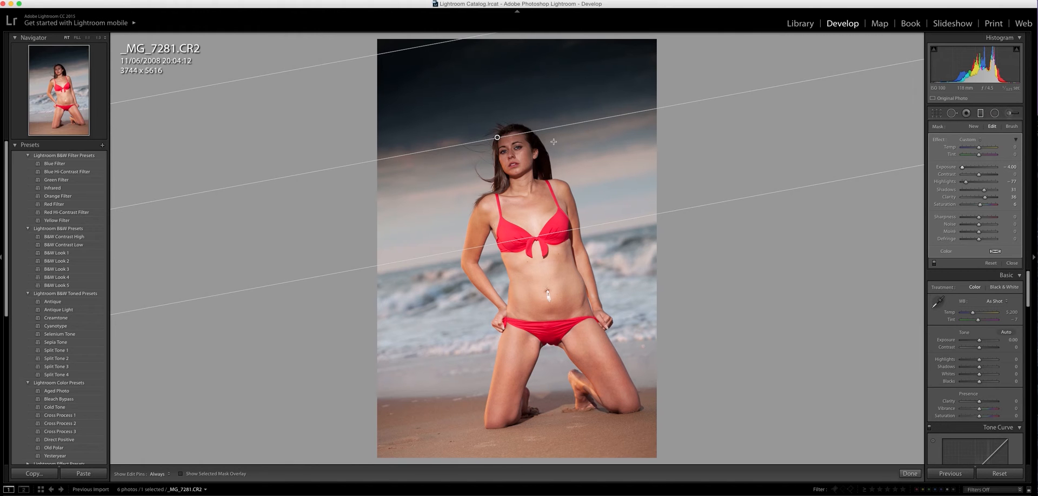
mouse_move(547, 160)
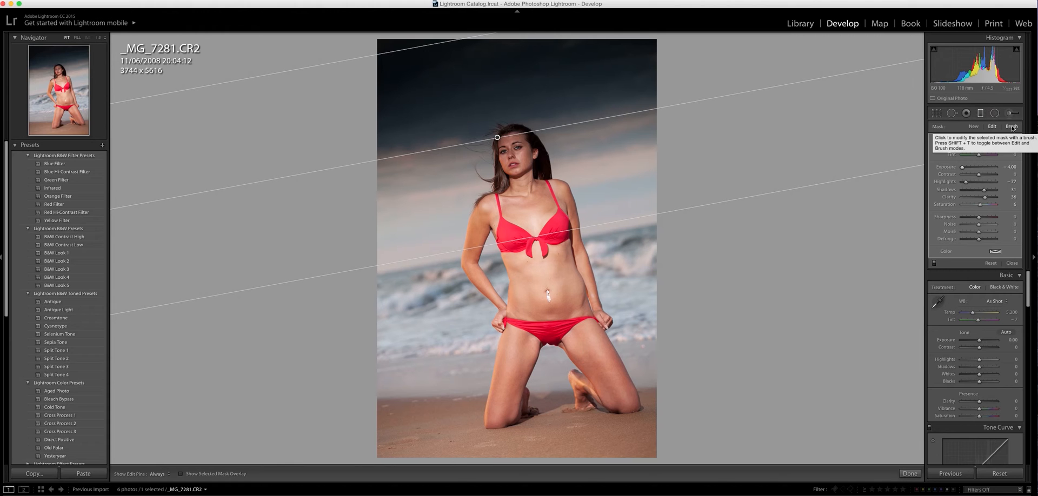
- Put the sky mask into brush mode and close the before/after comparison
left_click(1013, 126)
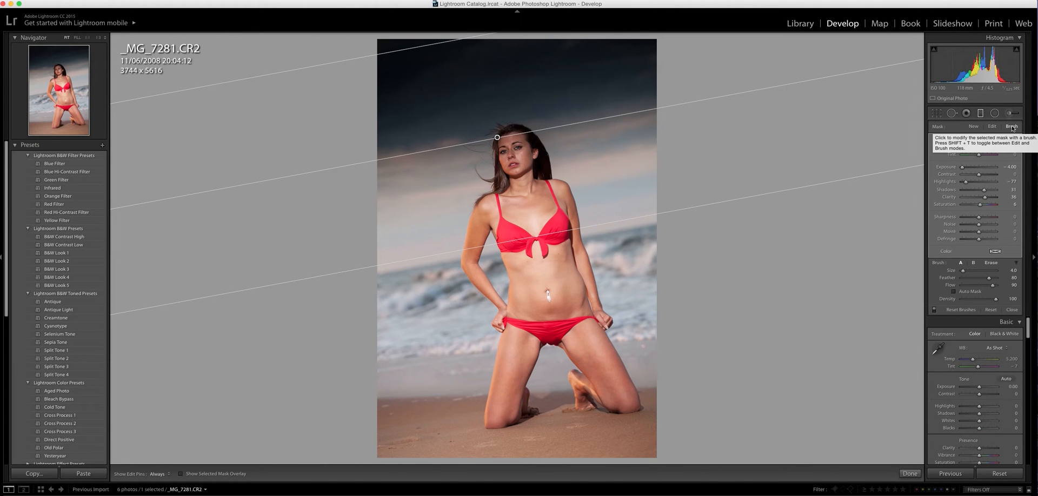
mouse_move(964, 152)
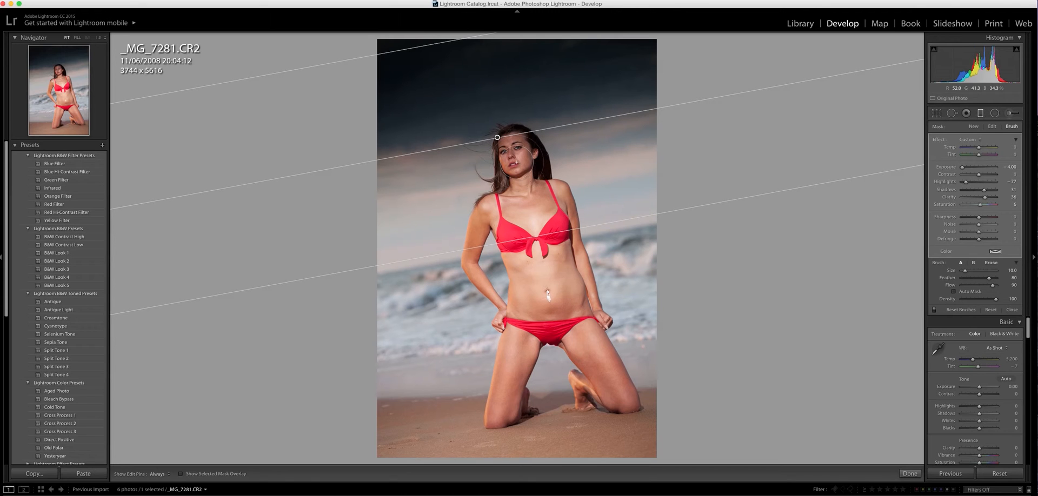
left_click(992, 263)
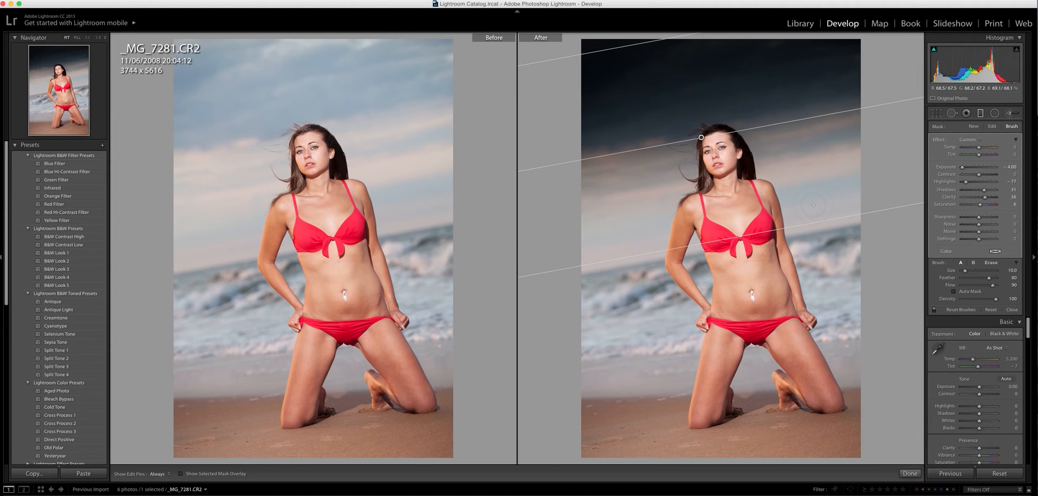
left_click(540, 37)
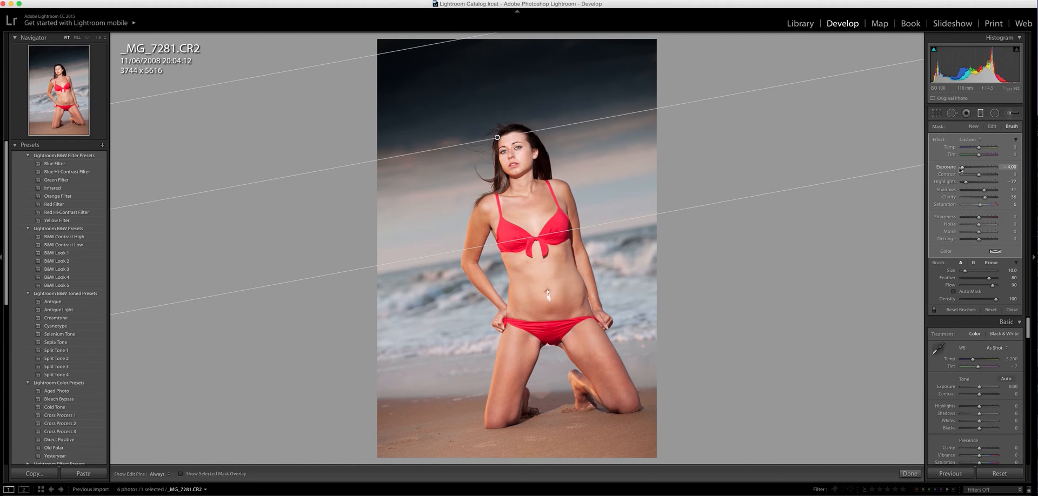
- Lighten the sky filter to about -2.27 exposure and settle on a cool blue temperature
left_click_drag(983, 167, 992, 167)
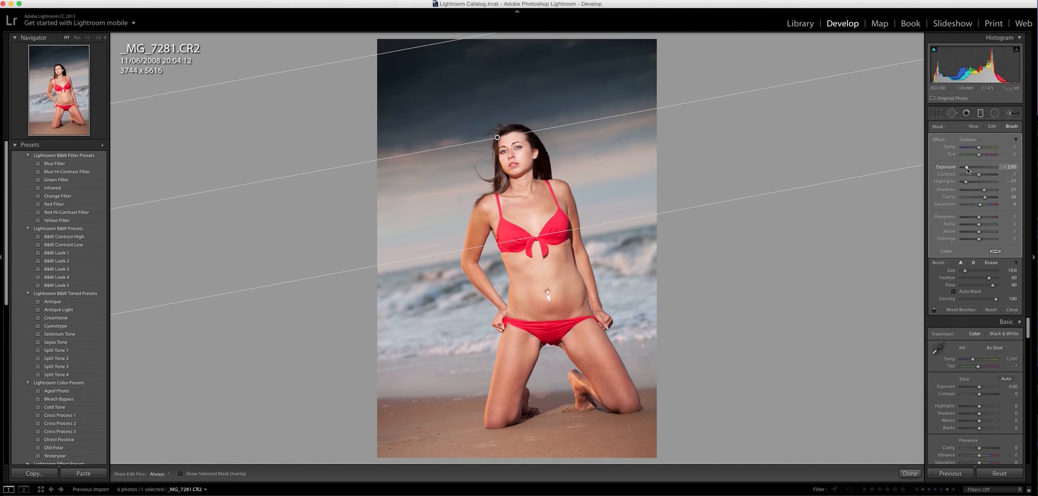
left_click_drag(983, 167, 988, 167)
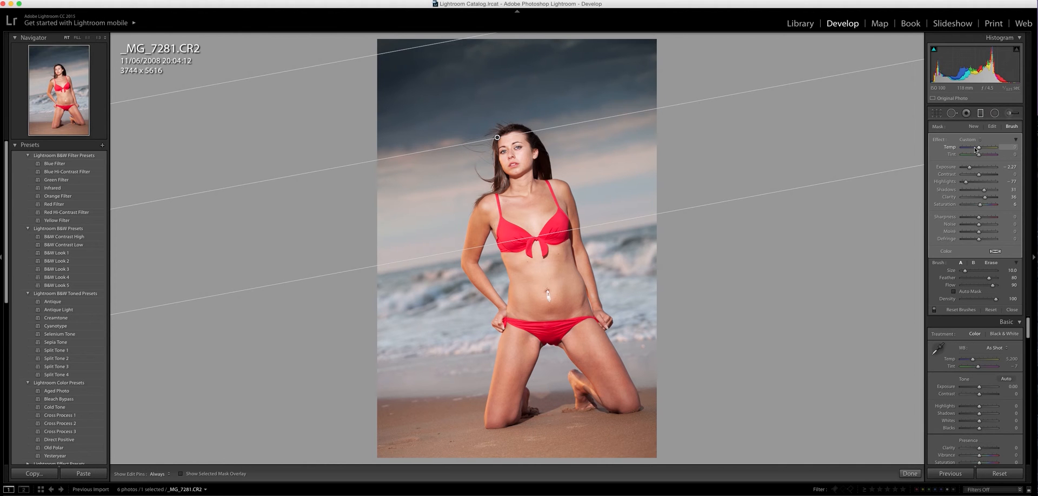
left_click_drag(993, 147, 967, 147)
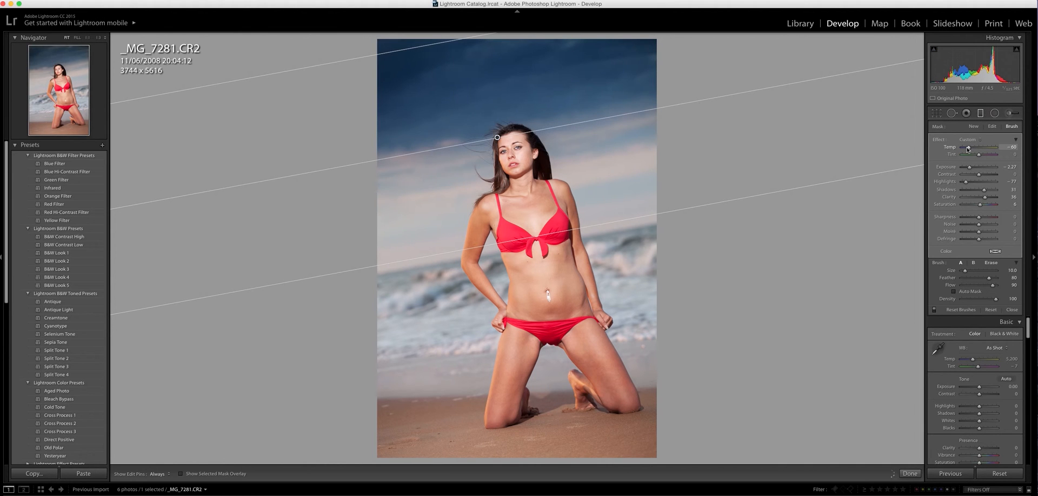
left_click_drag(967, 147, 983, 147)
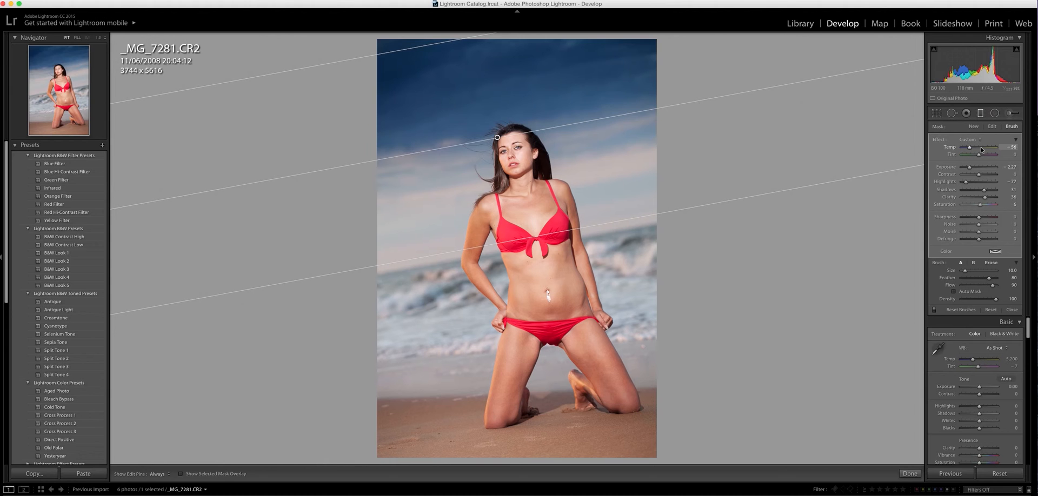
left_click_drag(979, 147, 992, 147)
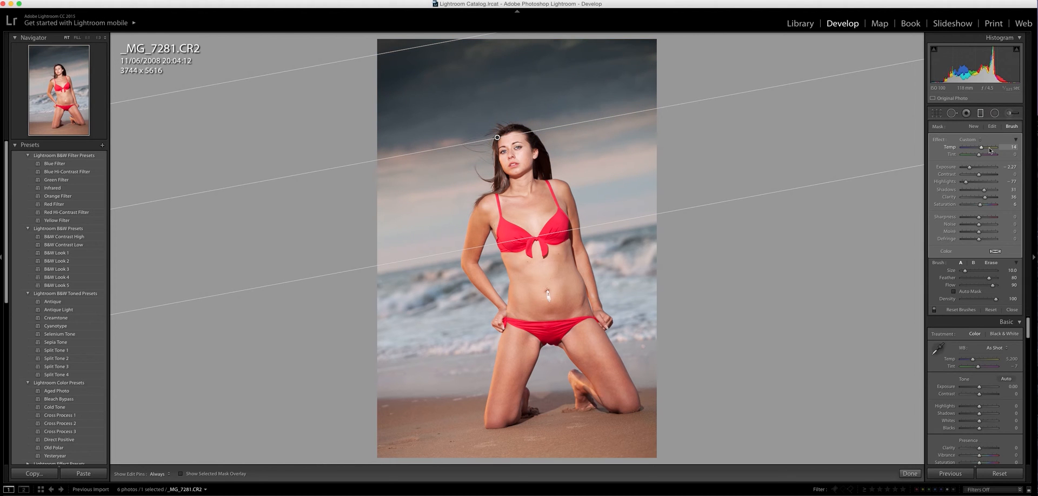
left_click_drag(987, 147, 993, 147)
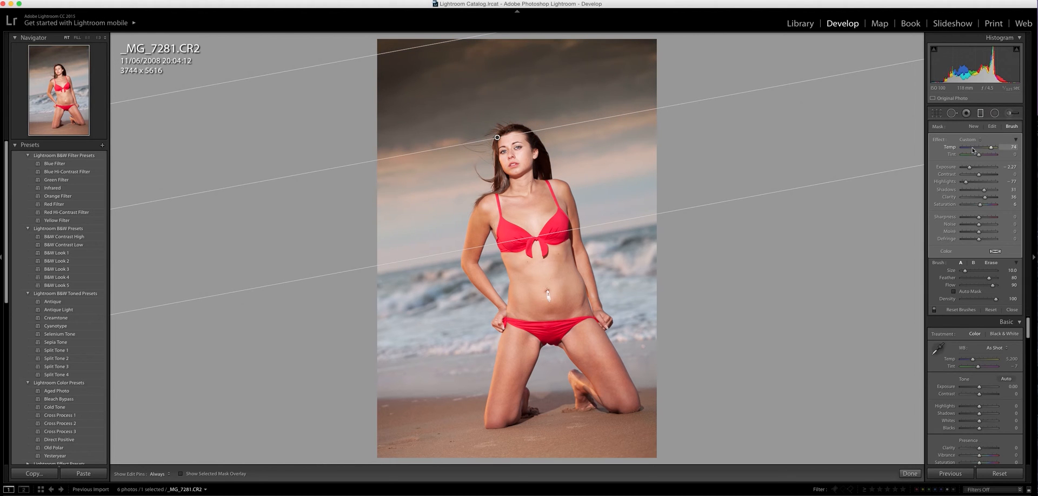
left_click_drag(990, 147, 969, 147)
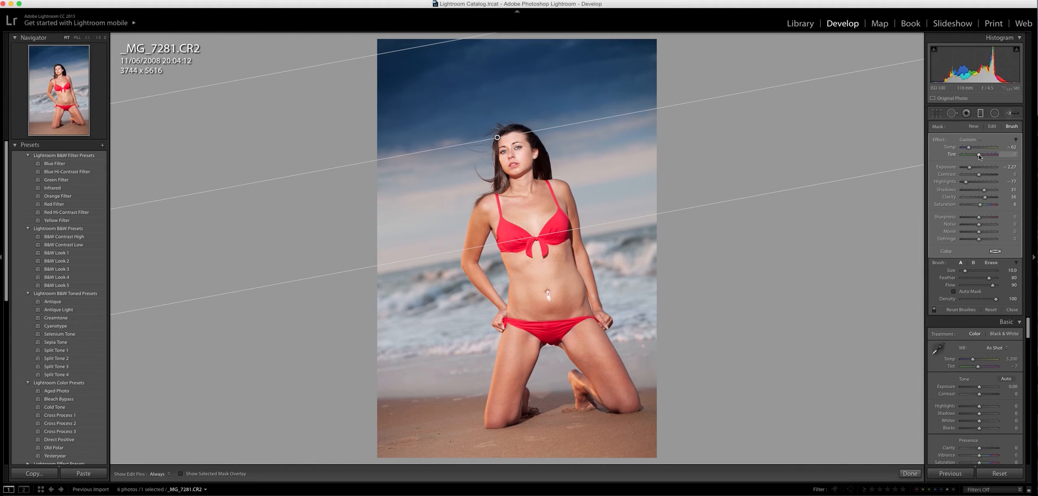
- Fine-tune the sky filter's tint slightly toward green and boost its saturation
left_click_drag(986, 154, 968, 154)
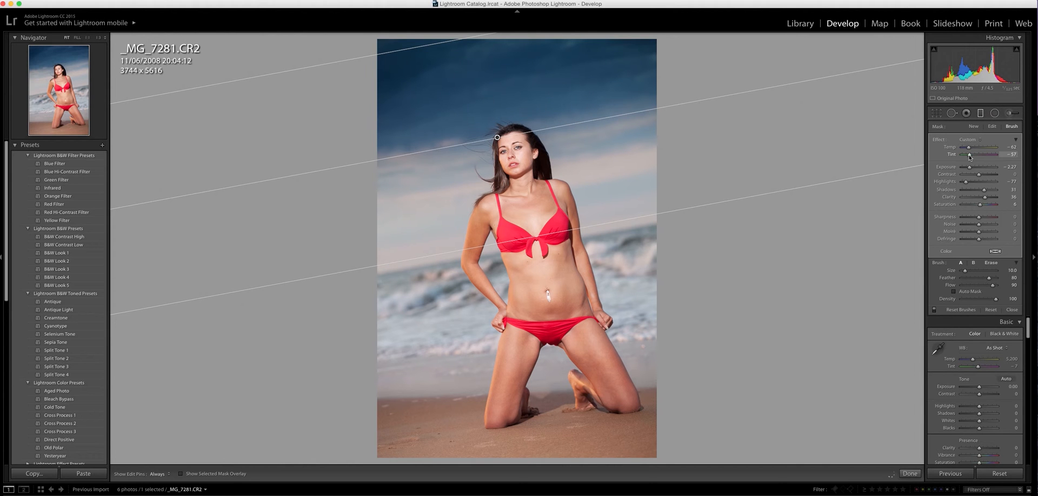
left_click_drag(984, 155, 984, 155)
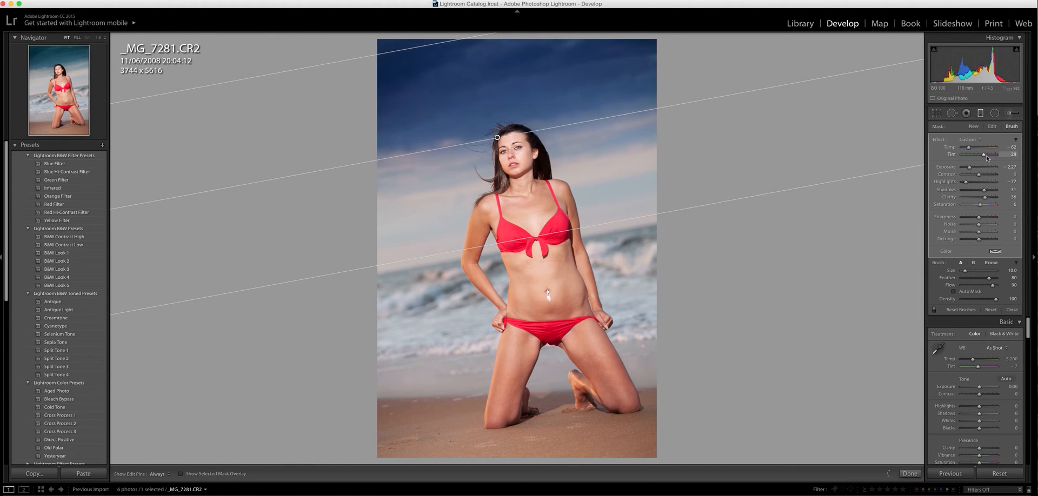
left_click_drag(984, 154, 976, 155)
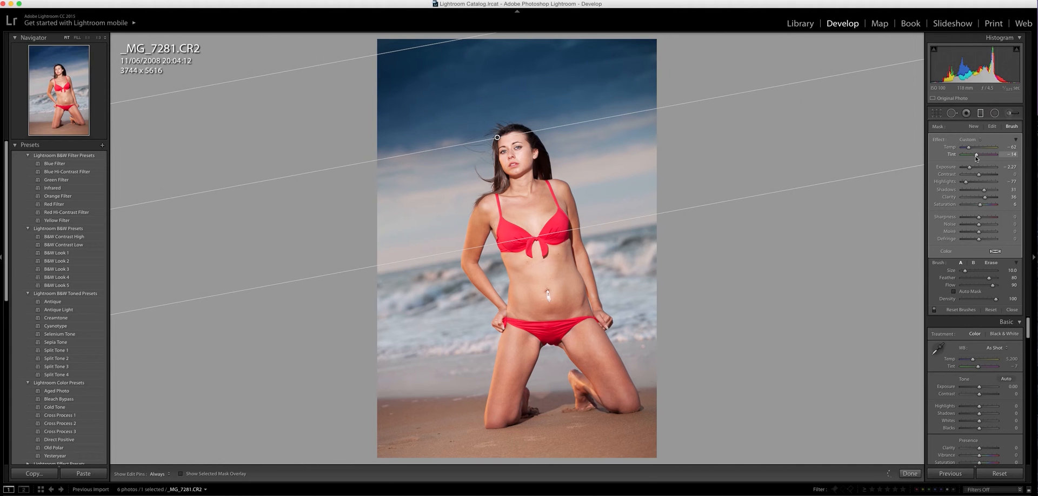
left_click_drag(980, 155, 976, 154)
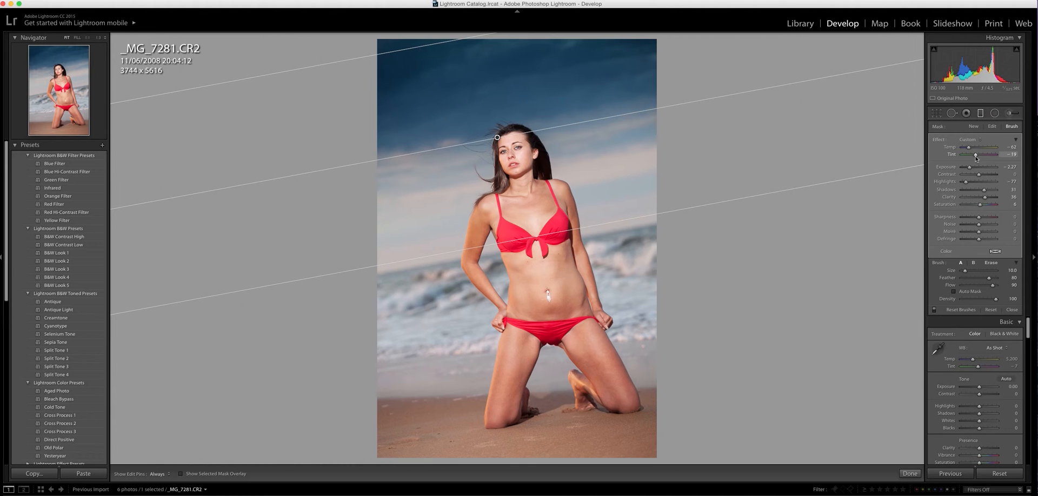
mouse_move(983, 186)
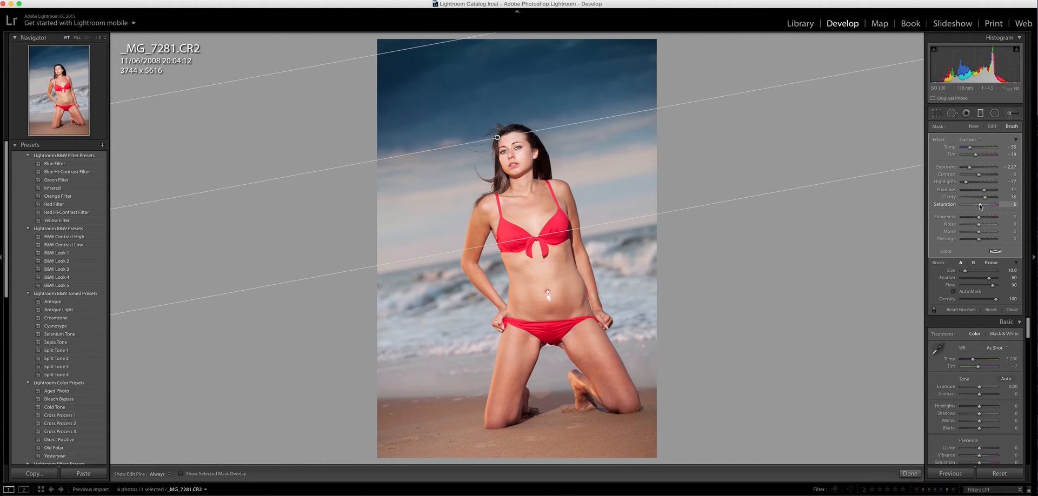
left_click_drag(986, 203, 1002, 203)
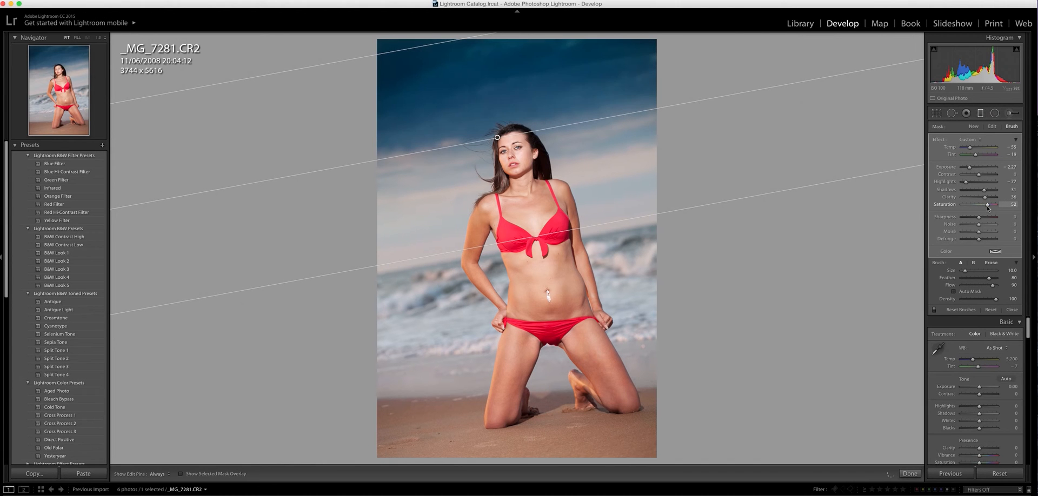
left_click_drag(993, 204, 995, 205)
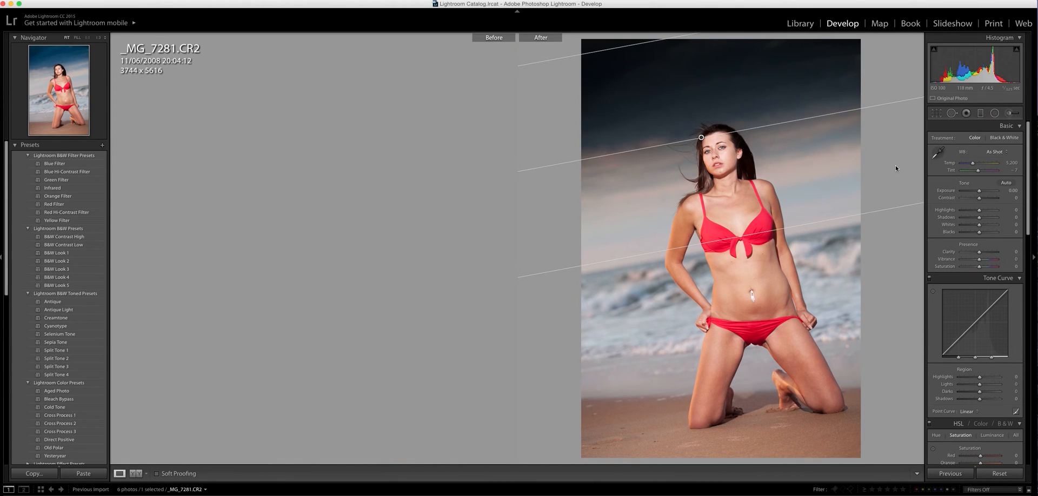
- Finish the graduated sky edit with Done, leaving the filter tool
left_click(136, 474)
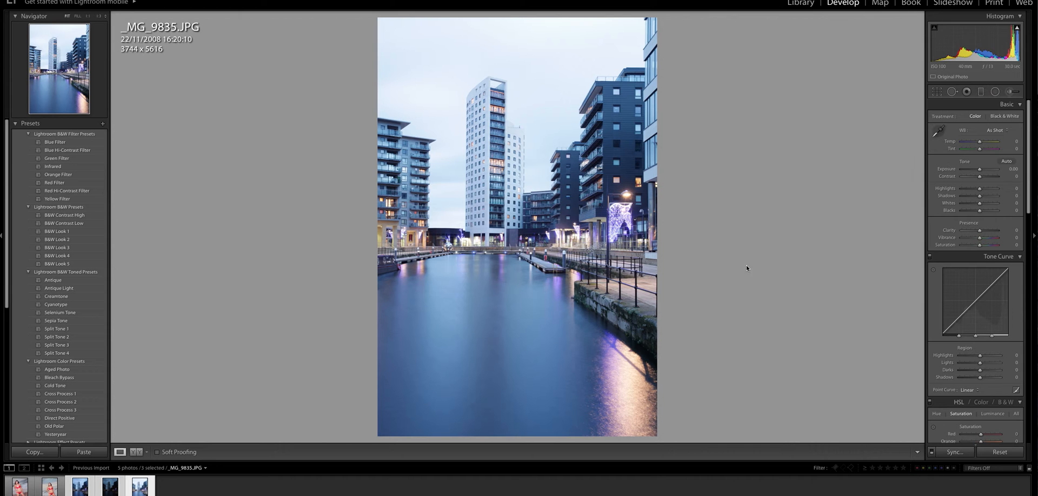
mouse_move(156, 489)
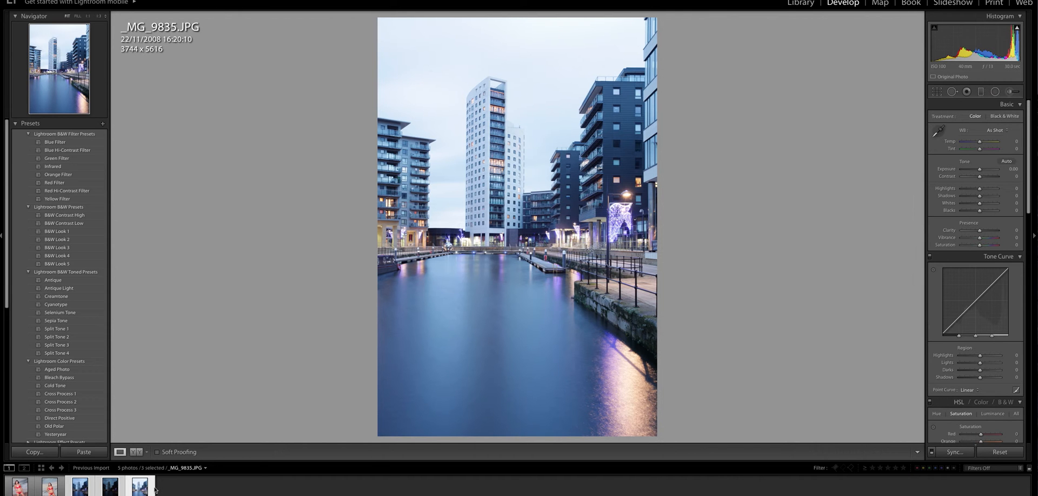
- View the darker bracketed canal exposure, then the middle _MG_9833.JPG frame
left_click(139, 487)
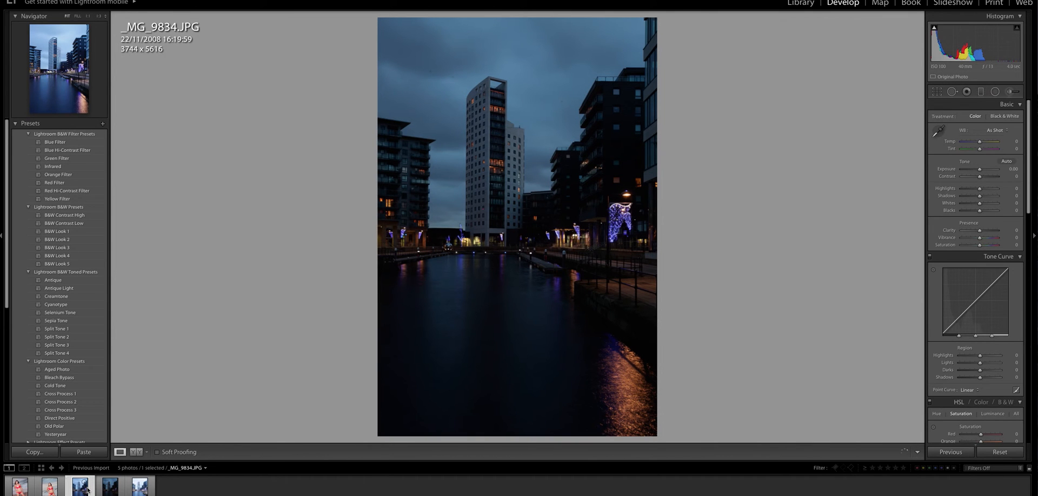
left_click(49, 486)
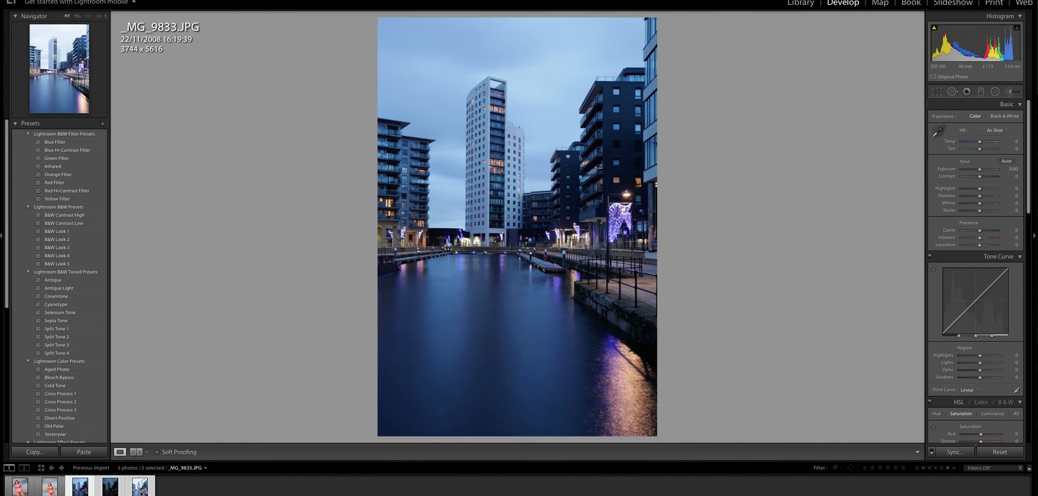
- Start an HDR Photo Merge of the bracketed canal exposures from the context menu
right_click(140, 486)
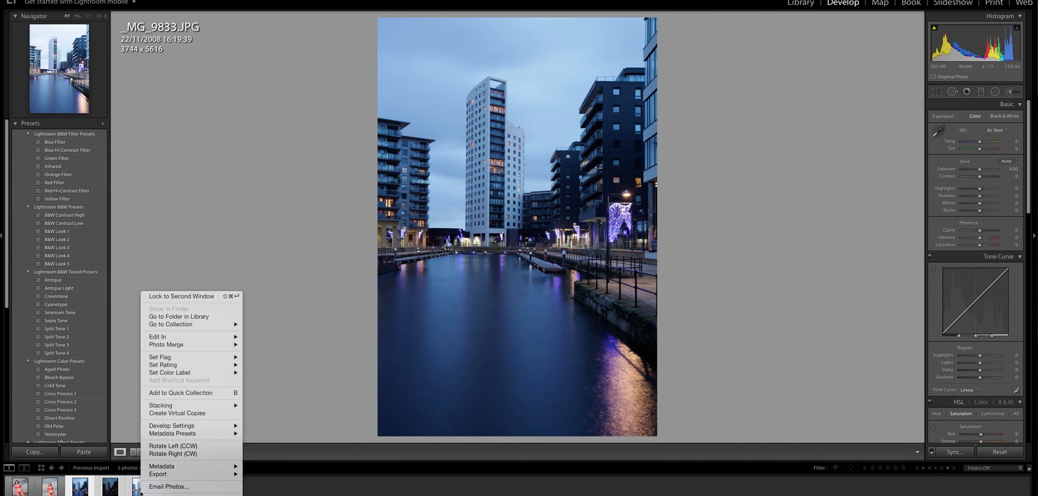
mouse_move(178, 463)
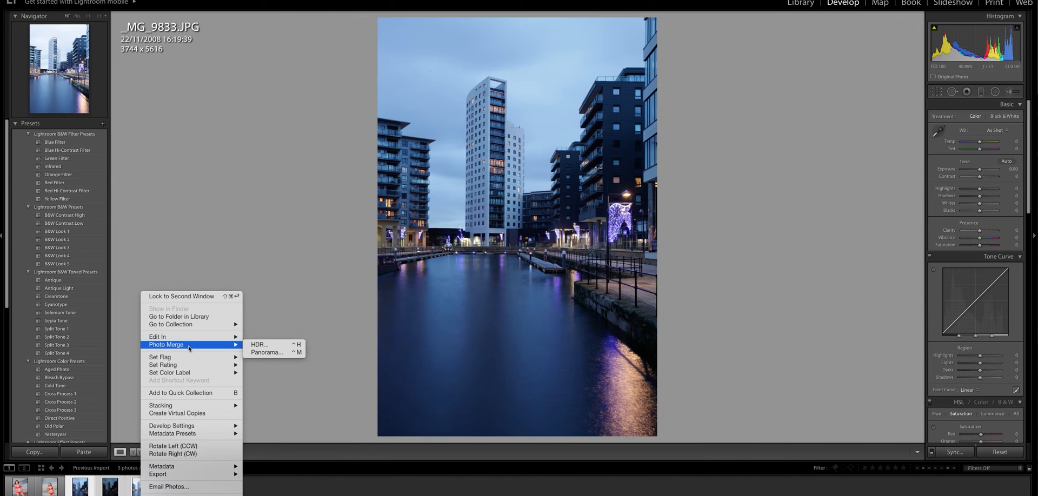
mouse_move(267, 344)
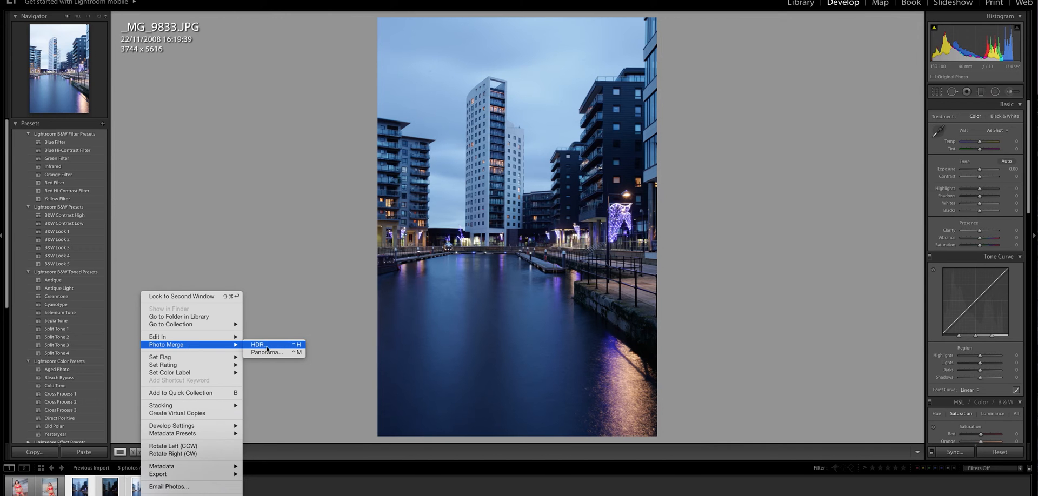
left_click(257, 345)
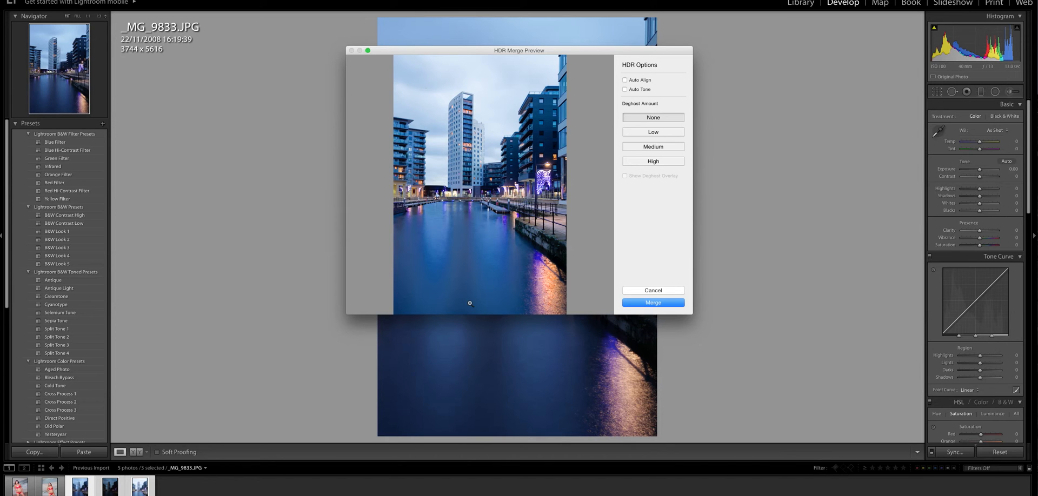
mouse_move(508, 283)
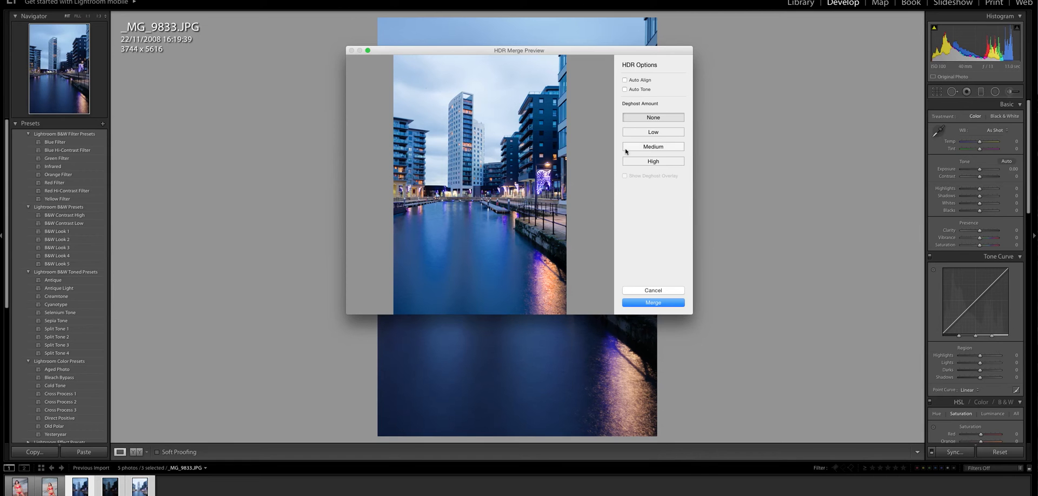
mouse_move(654, 302)
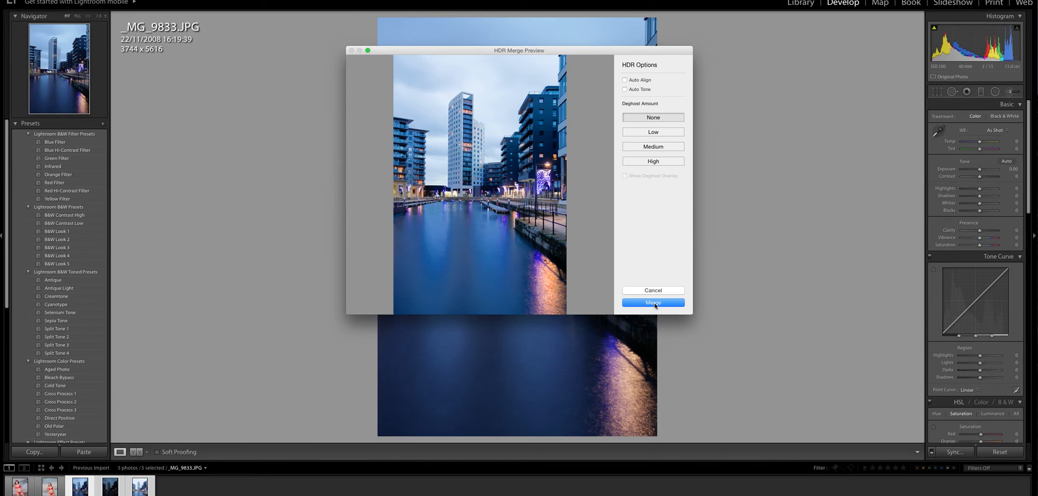
- Merge the bracketed exposures into one HDR image with Deghost Amount left at None
left_click(653, 303)
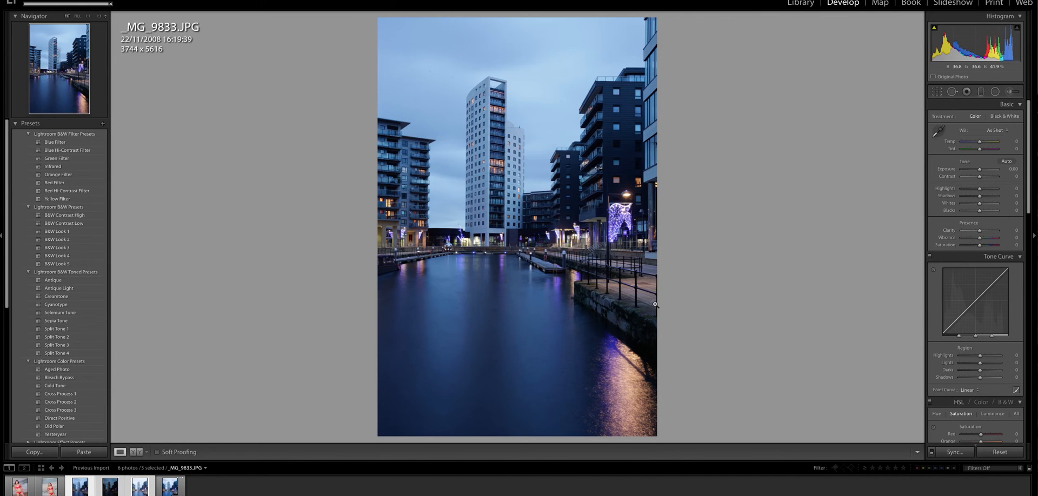
- Select and load the new _MG_9833-HDR.dng thumbnail from the filmstrip for developing
left_click(168, 487)
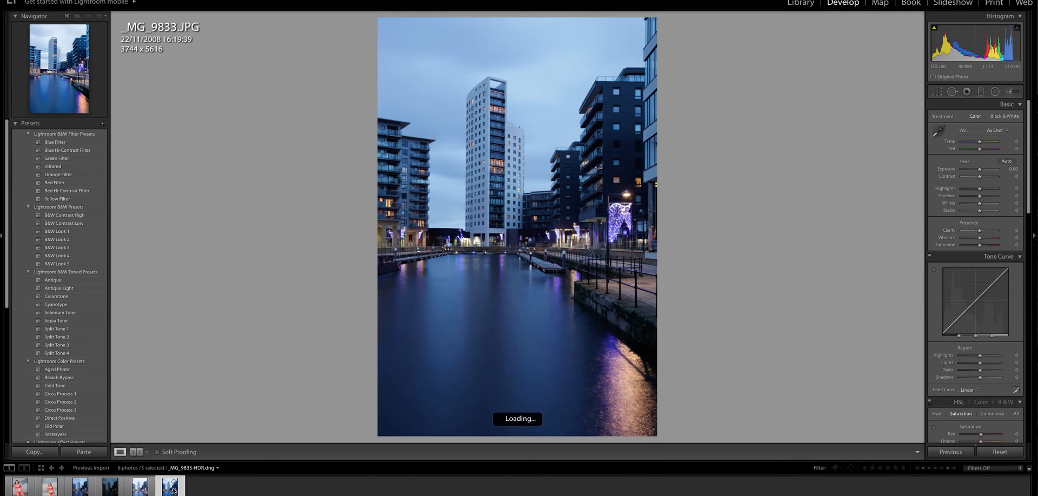
left_click(170, 487)
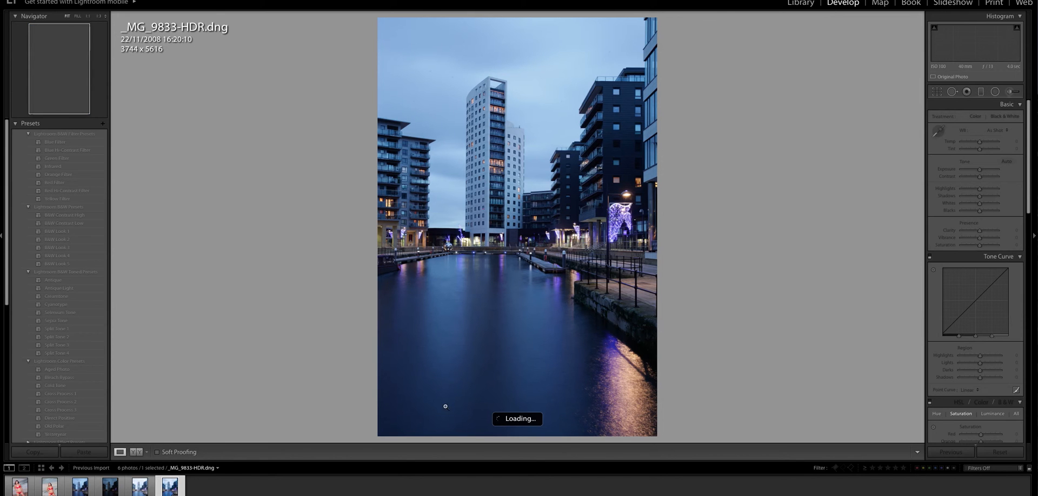
mouse_move(789, 278)
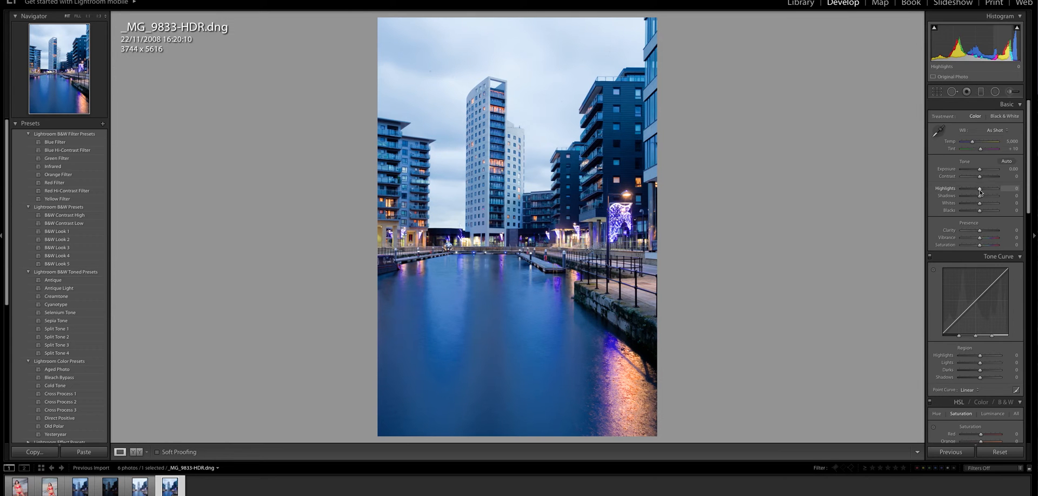
mouse_move(967, 192)
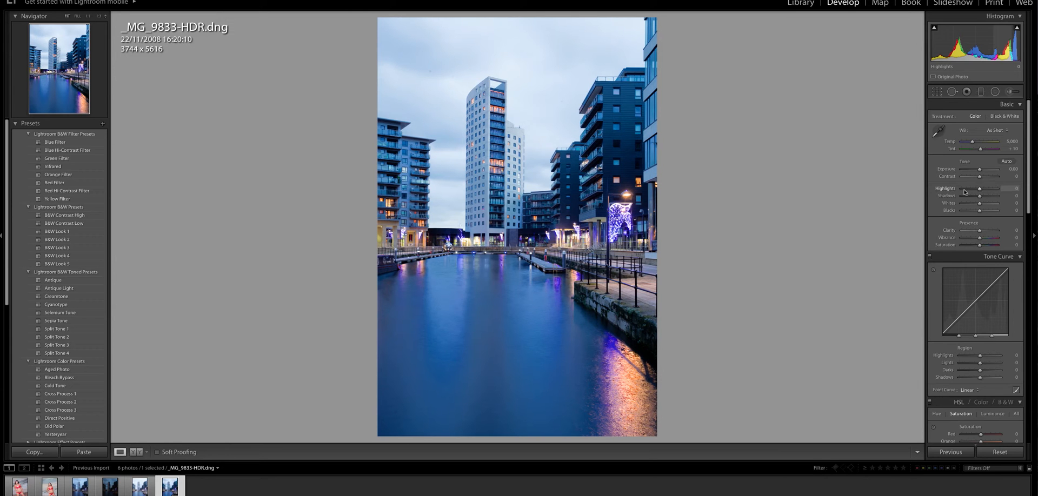
- Lower Highlights and Exposure, lift Shadows and boost Vibrance in the Basic panel
left_click_drag(992, 194, 980, 194)
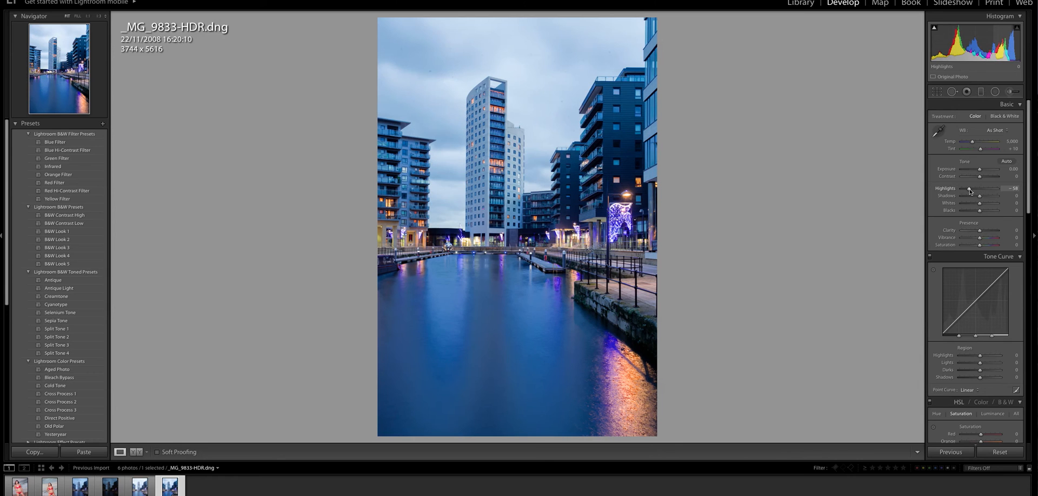
left_click_drag(983, 196, 978, 195)
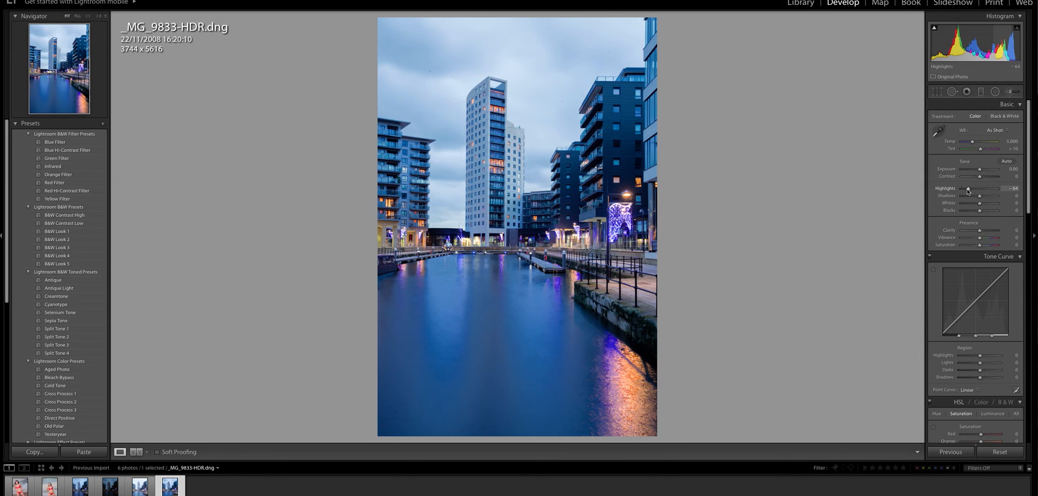
left_click_drag(979, 196, 993, 195)
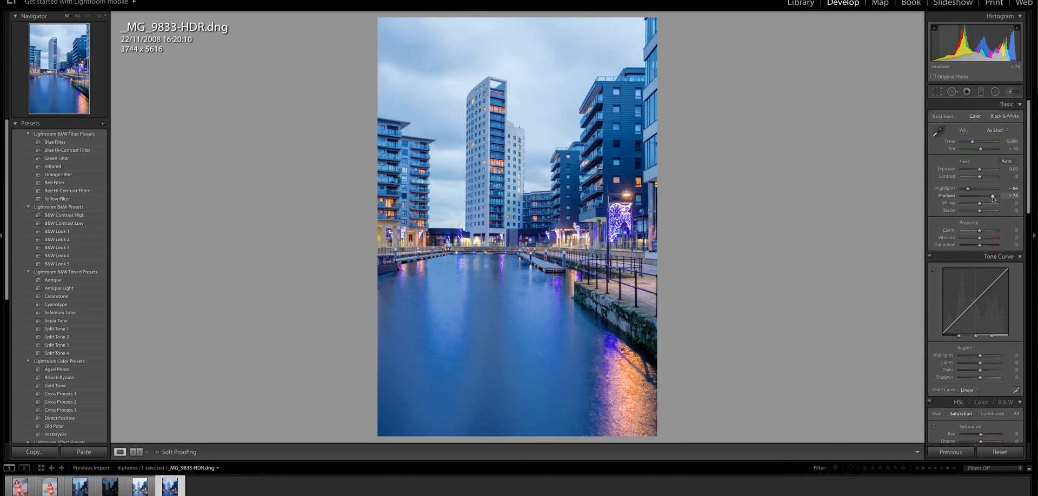
left_click_drag(974, 170, 980, 169)
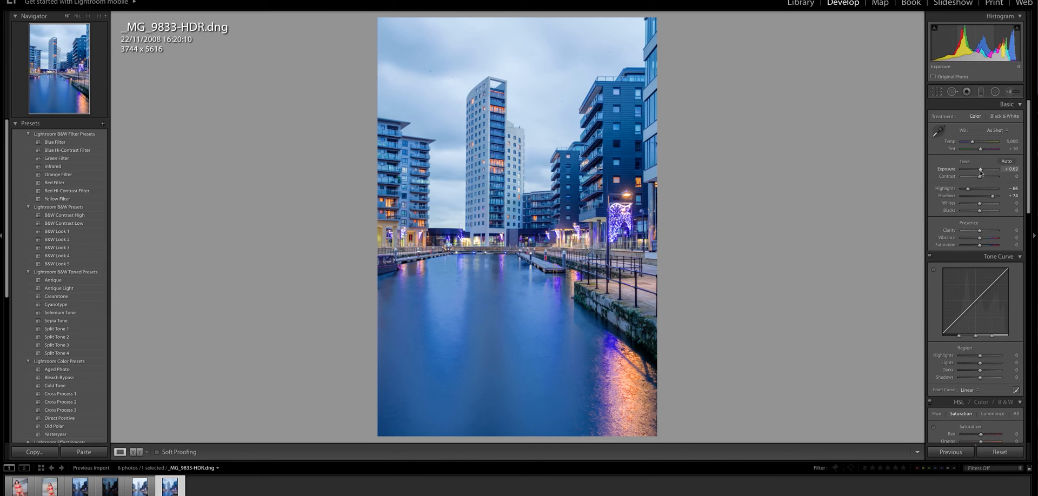
left_click_drag(993, 170, 979, 170)
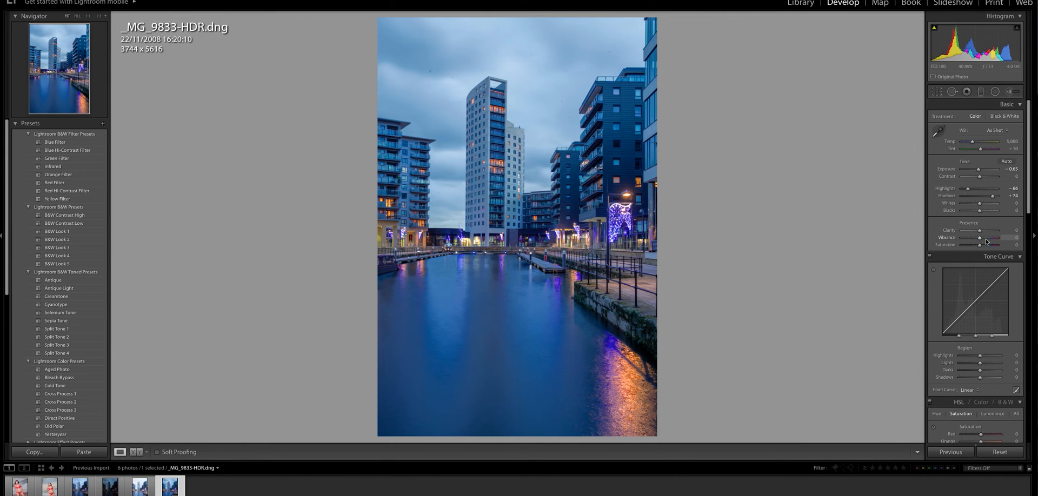
left_click_drag(980, 238, 986, 238)
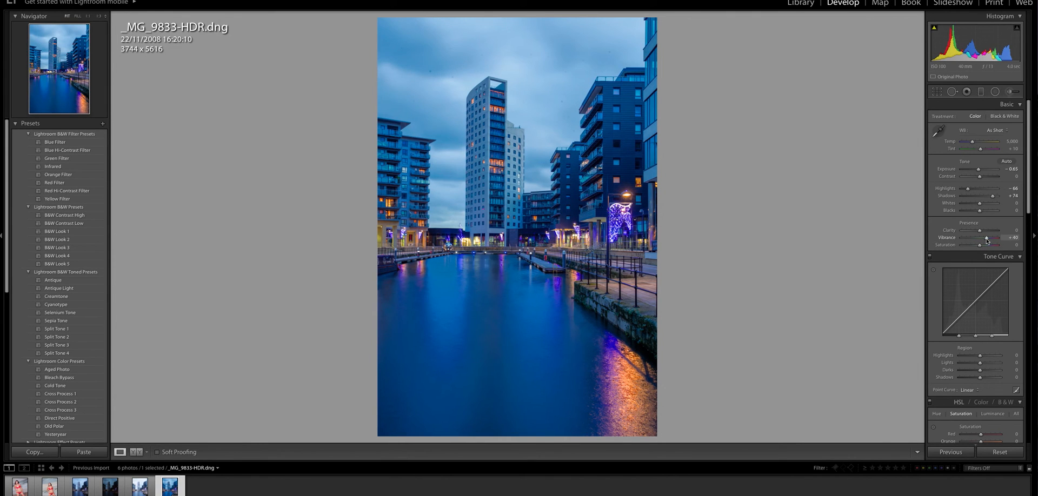
left_click_drag(986, 238, 982, 238)
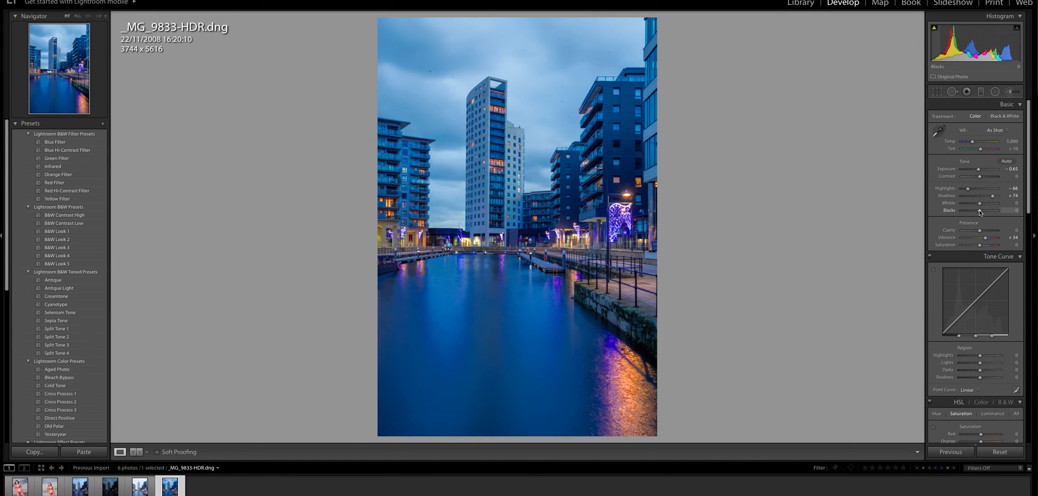
- Adjust Blacks and Whites, refine shadows and highlights, then raise curve Lights and darken curve Shadows
left_click_drag(978, 211, 1001, 210)
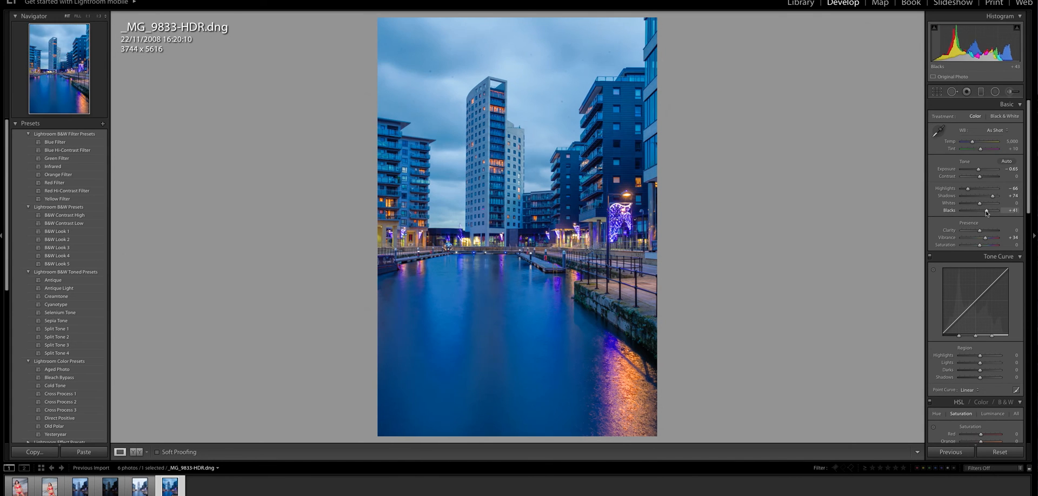
left_click_drag(980, 204, 992, 203)
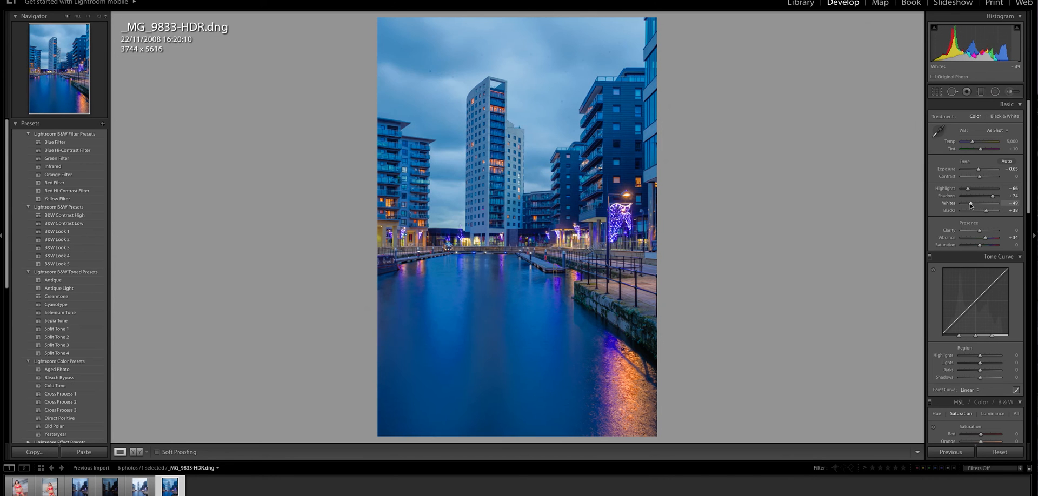
left_click_drag(971, 204, 995, 204)
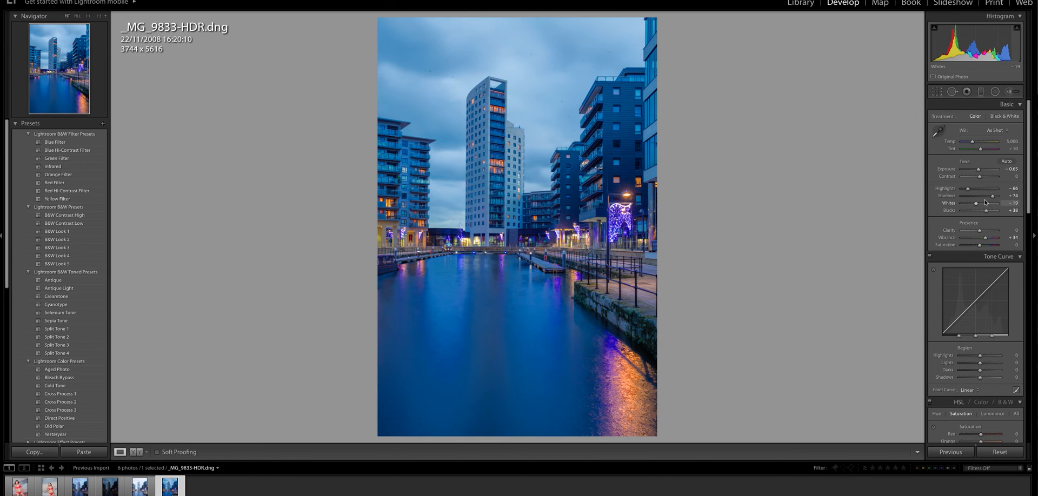
left_click_drag(993, 202, 989, 202)
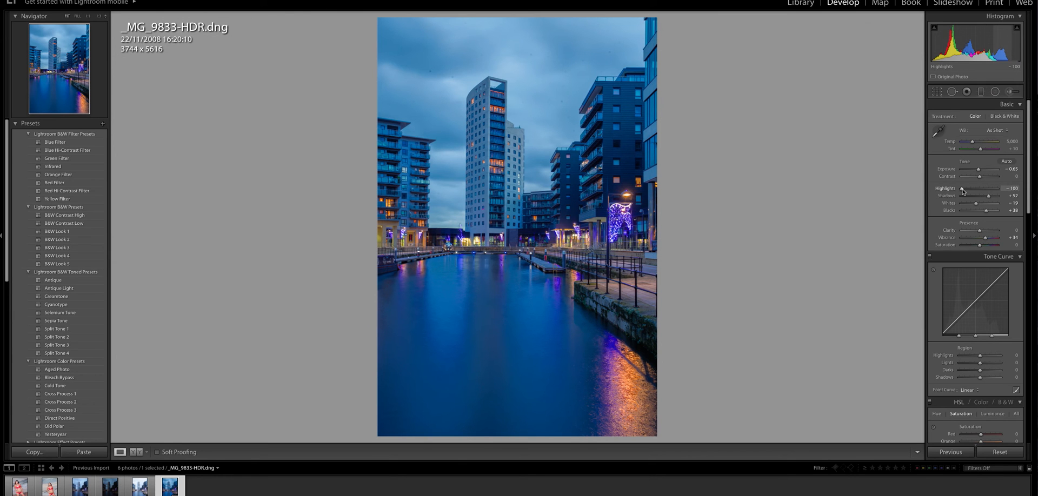
left_click_drag(960, 194, 966, 193)
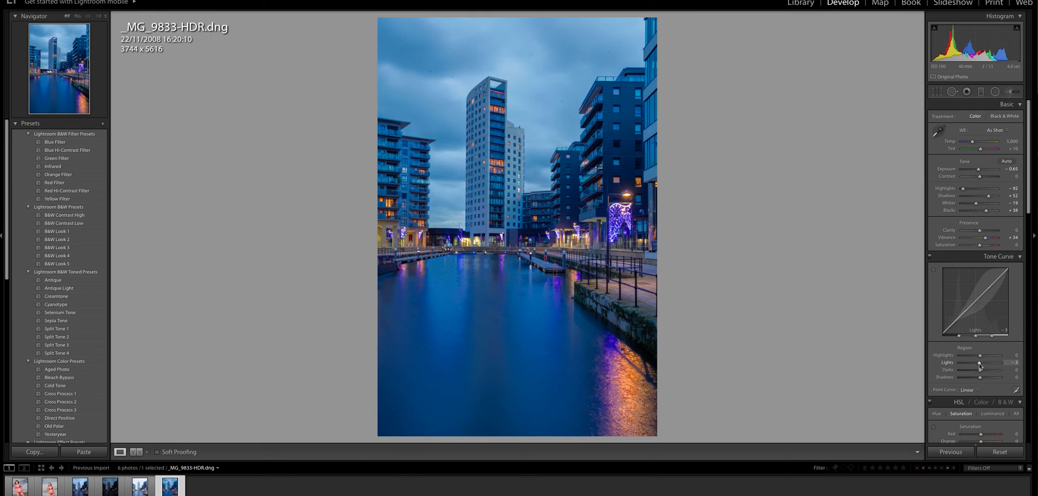
left_click_drag(980, 362, 984, 362)
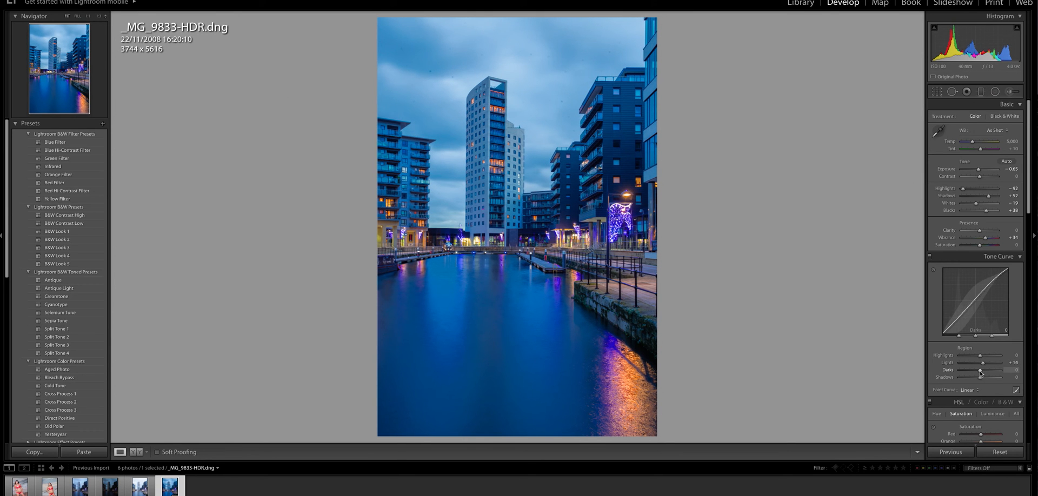
left_click_drag(986, 378, 979, 378)
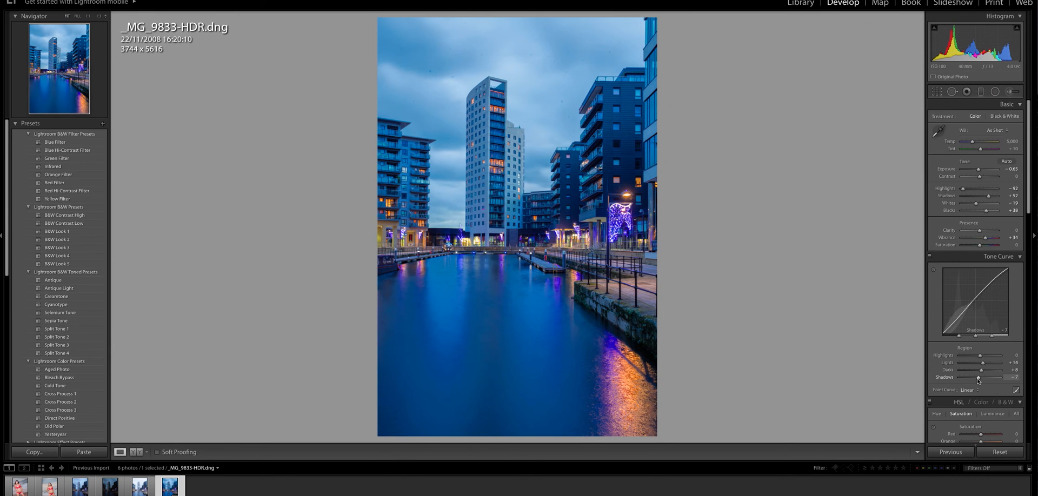
- Enable Profile Corrections in the Lens Corrections panel
scroll("down", 3)
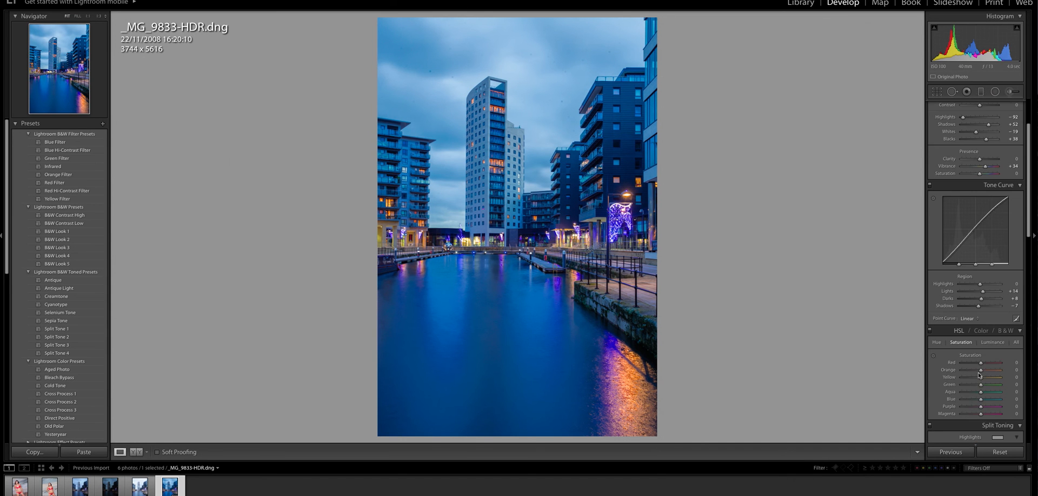
scroll("down", 3)
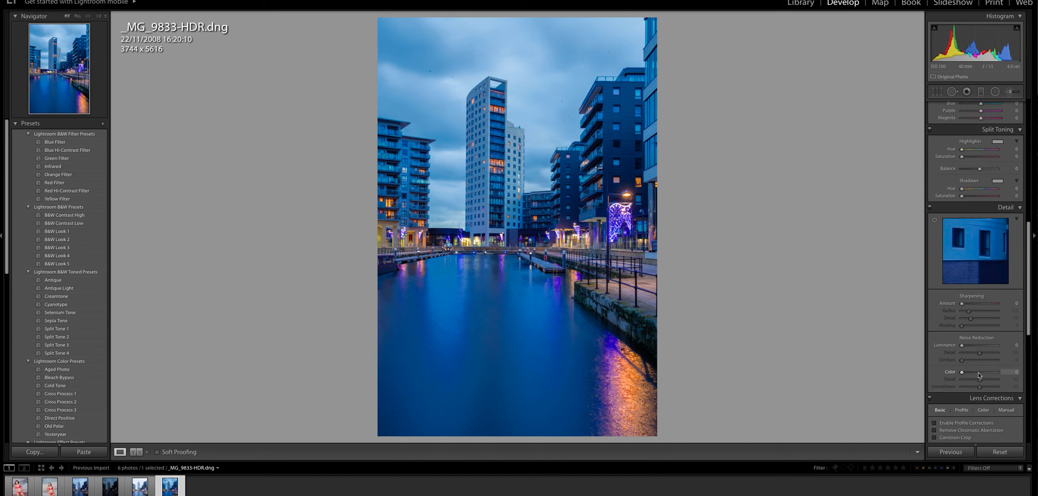
scroll("down", 3)
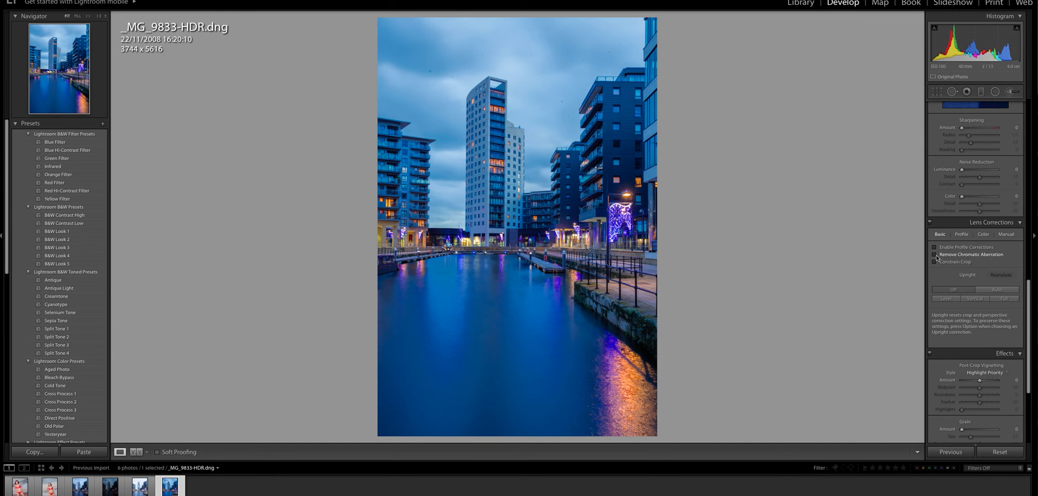
left_click(935, 247)
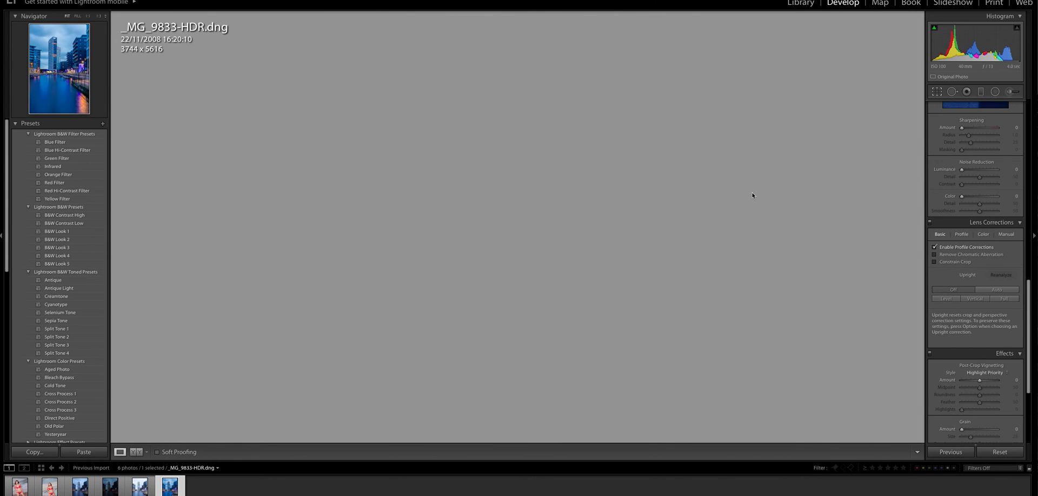
- Rotate the photo slightly in Crop & Straighten to level the buildings and commit the crop with Done
left_click(952, 90)
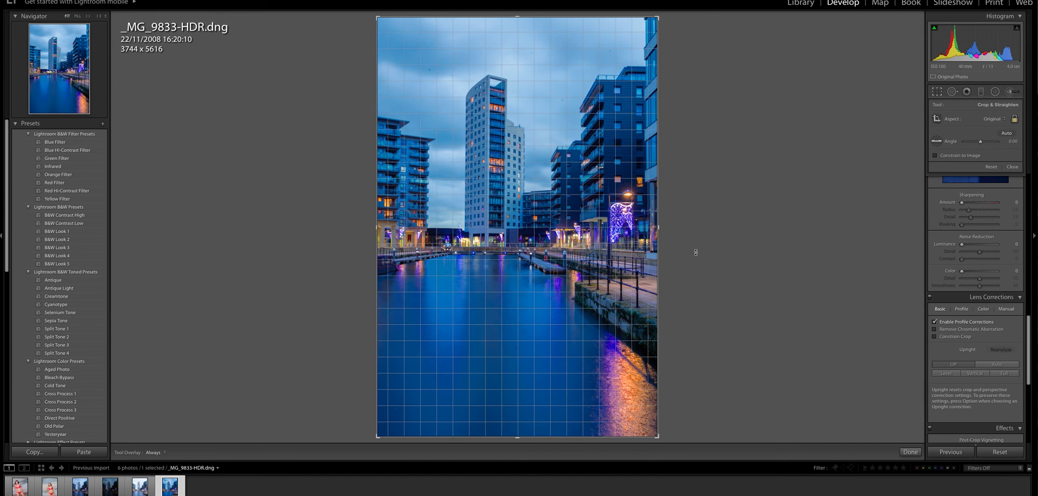
left_click_drag(980, 141, 978, 142)
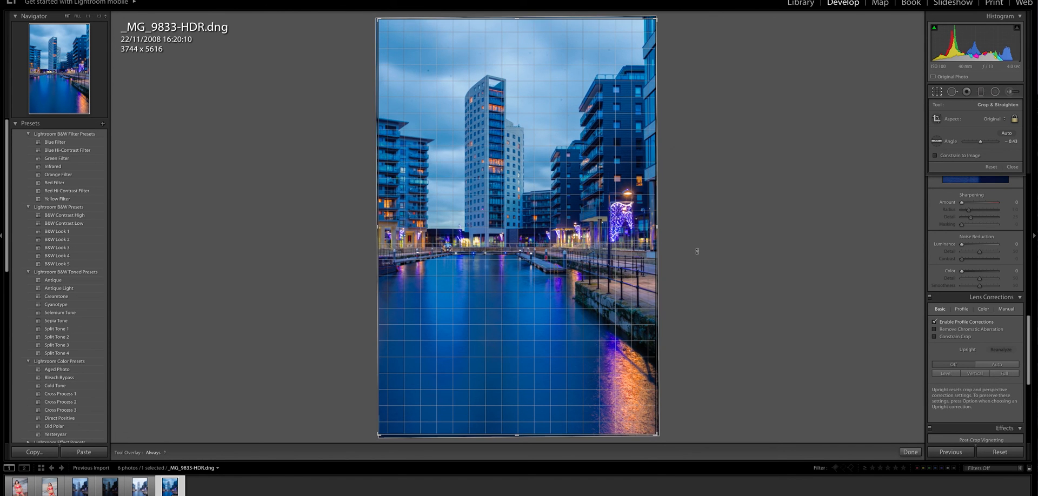
left_click_drag(980, 141, 978, 141)
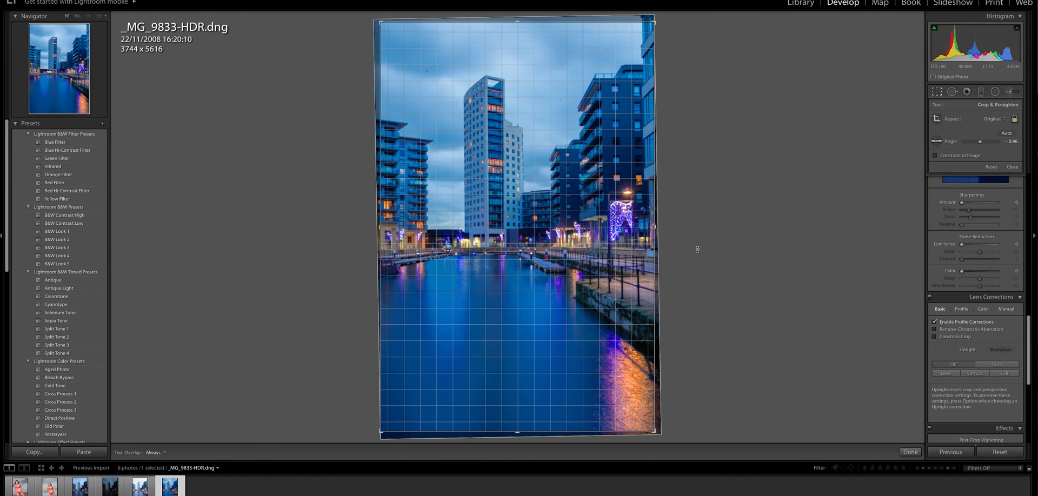
left_click_drag(979, 140, 980, 140)
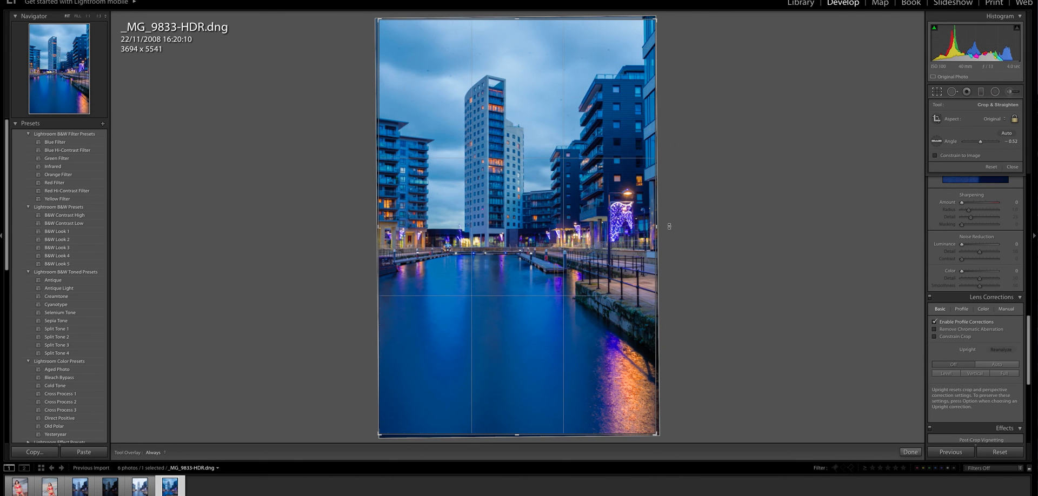
mouse_move(603, 199)
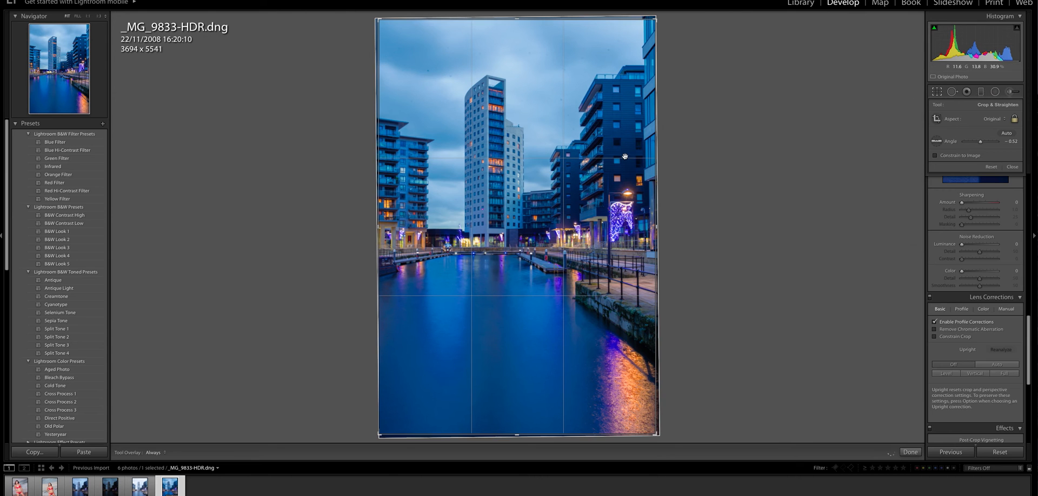
left_click(909, 452)
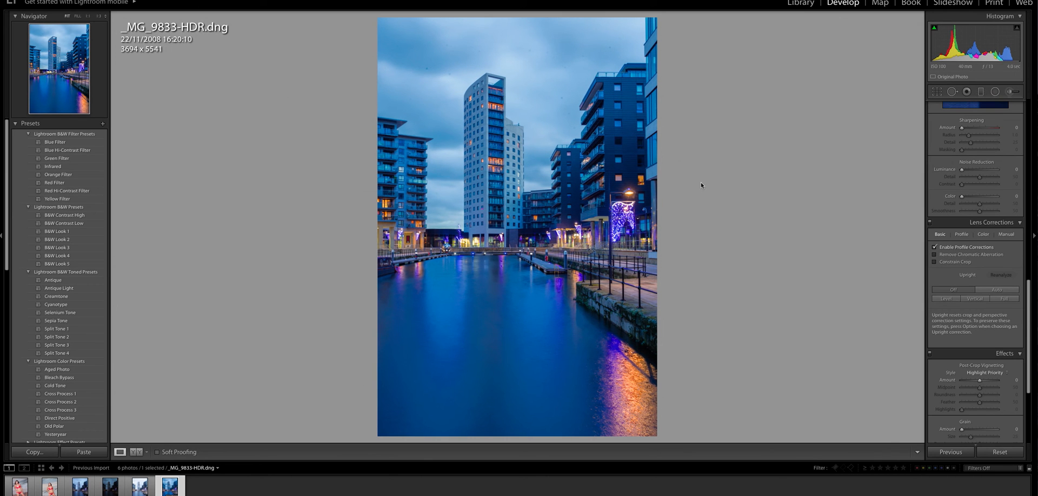
mouse_move(837, 206)
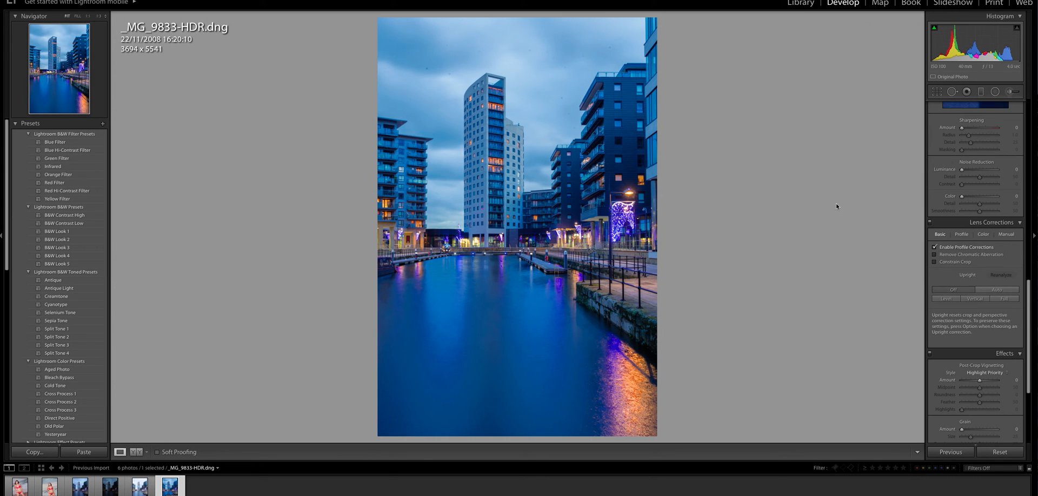
mouse_move(639, 198)
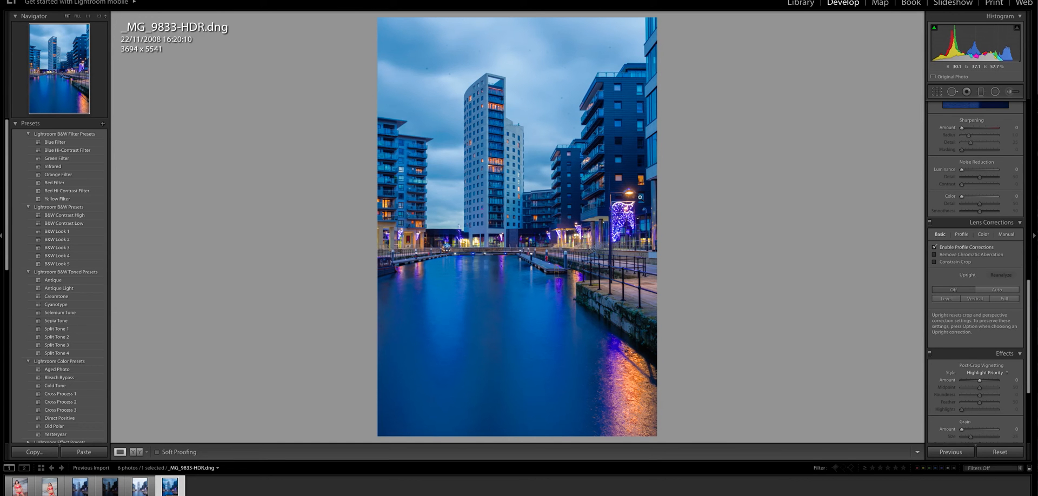
mouse_move(764, 192)
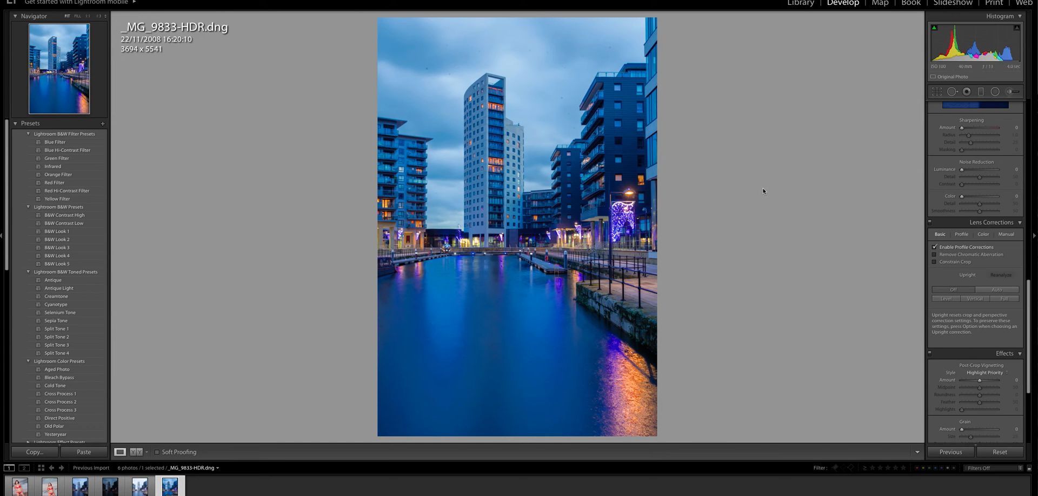
mouse_move(155, 412)
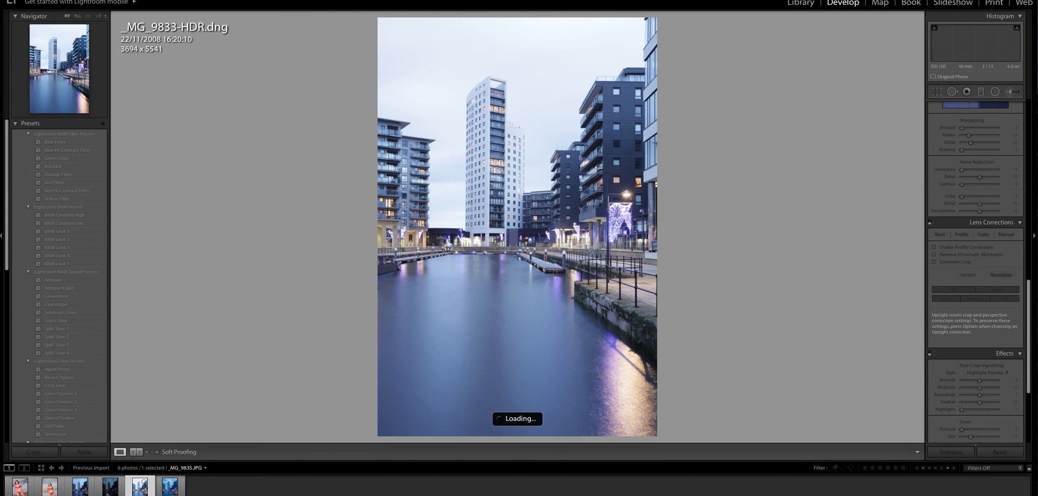
left_click(140, 486)
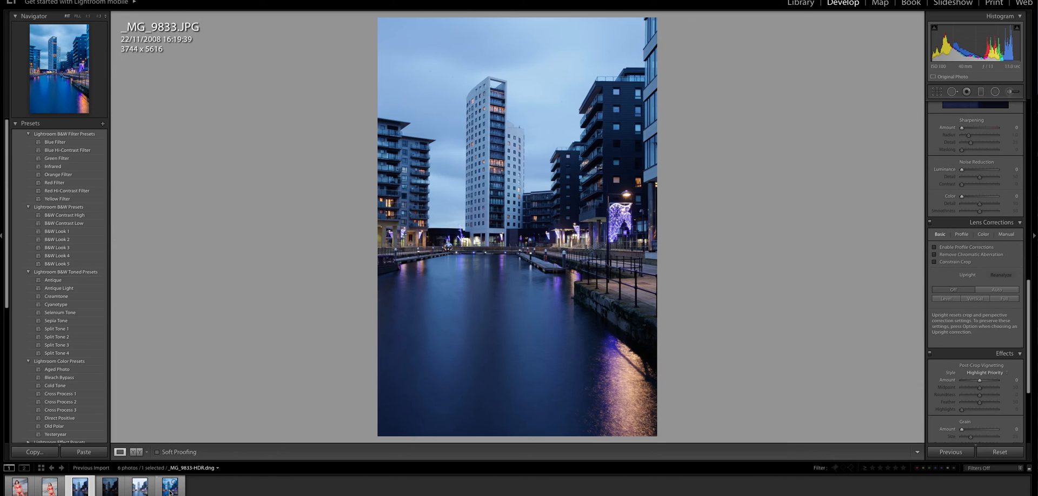
left_click(170, 487)
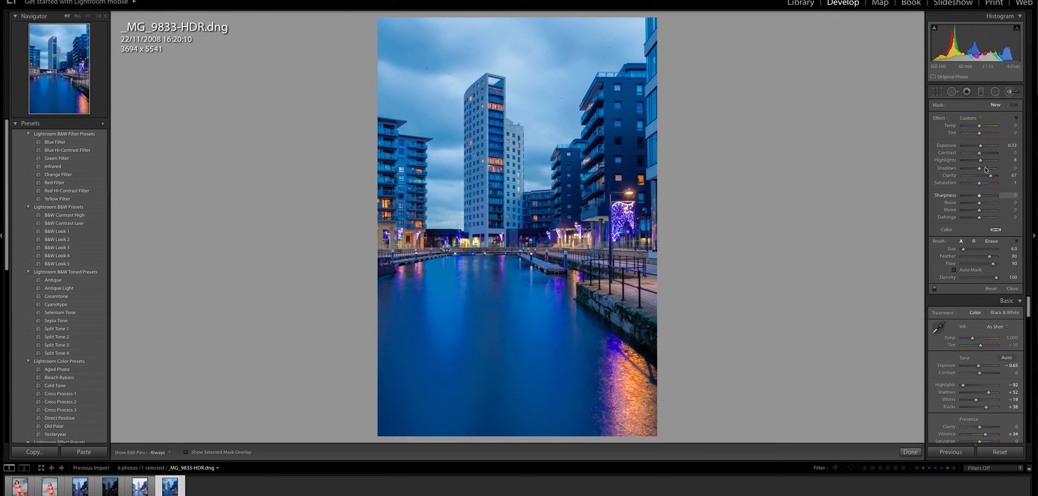
mouse_move(991, 179)
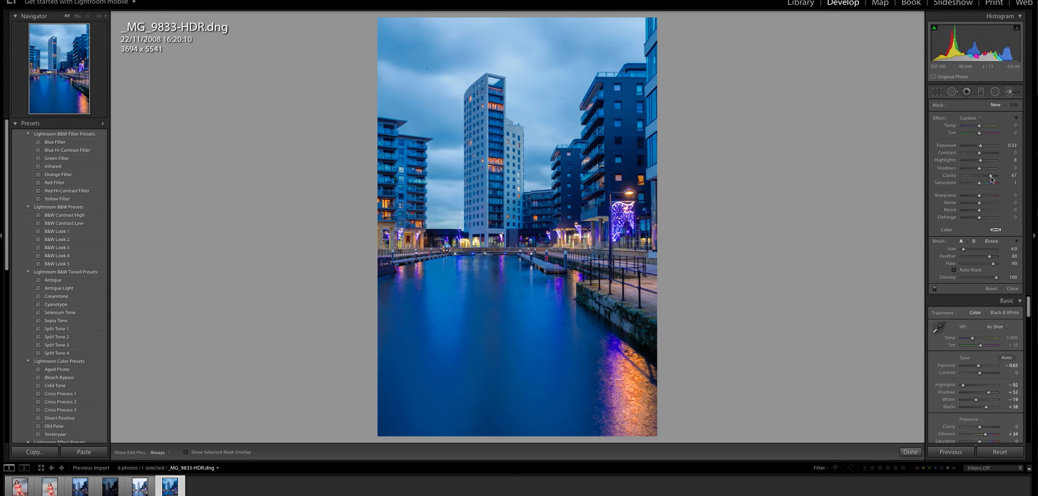
- Lower the brush's Clarity, raise its Exposure to about 0.48 and add a touch of Saturation
left_click_drag(992, 175, 985, 175)
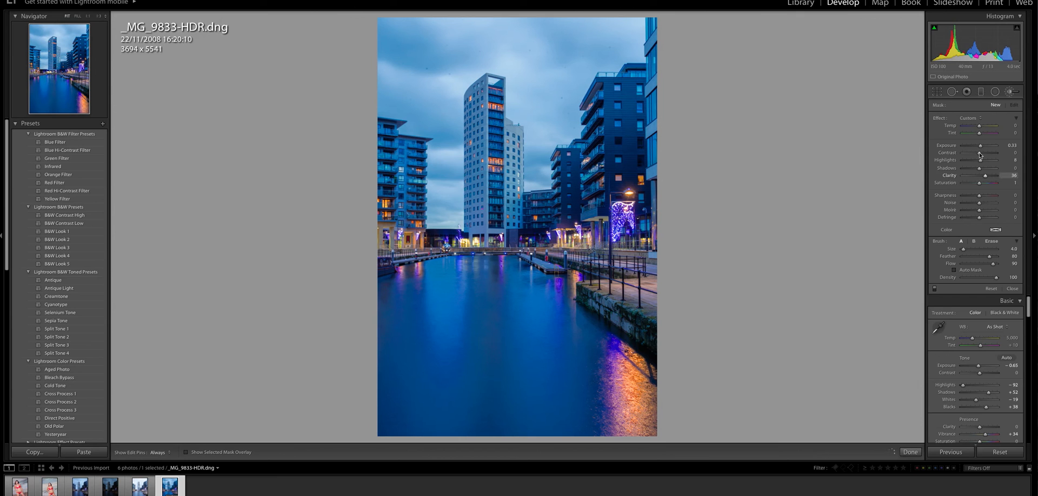
left_click_drag(983, 146, 987, 145)
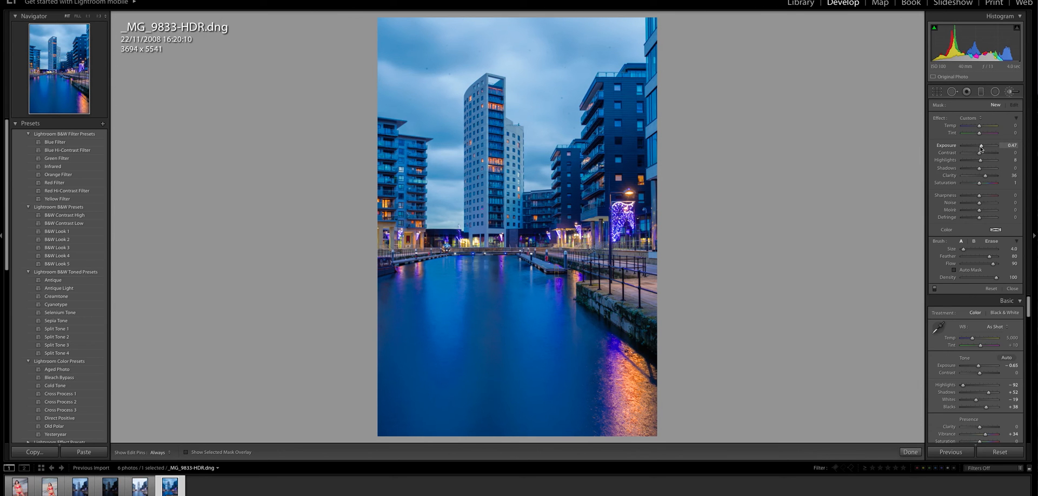
mouse_move(980, 184)
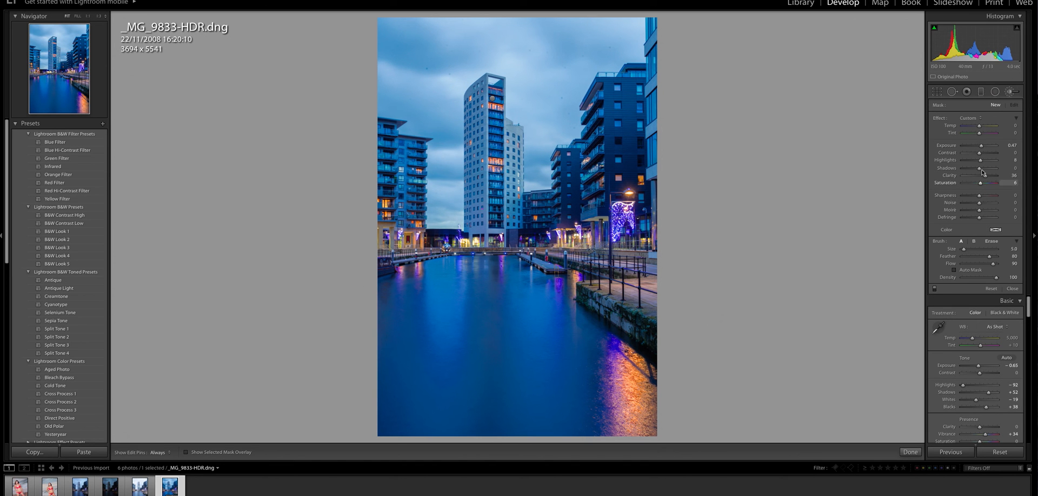
left_click_drag(983, 146, 985, 146)
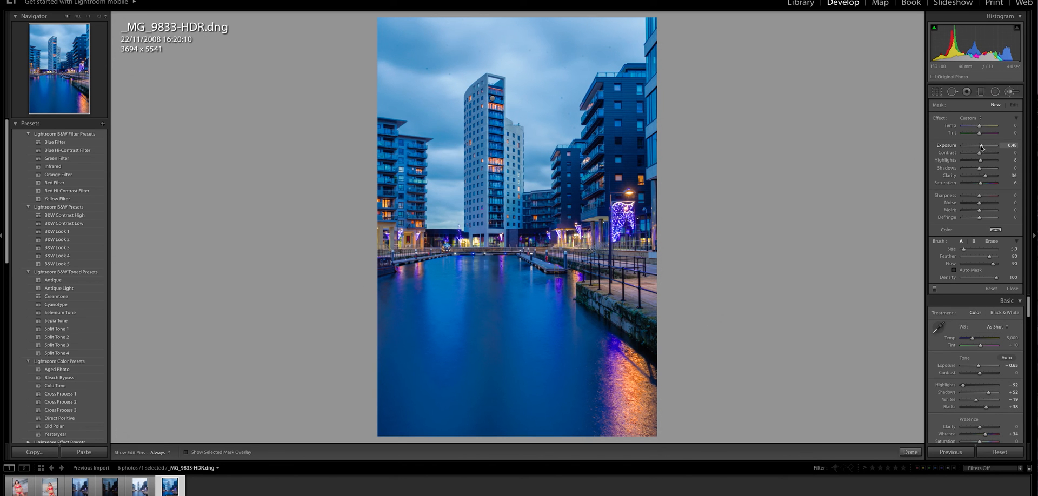
left_click_drag(987, 149, 982, 150)
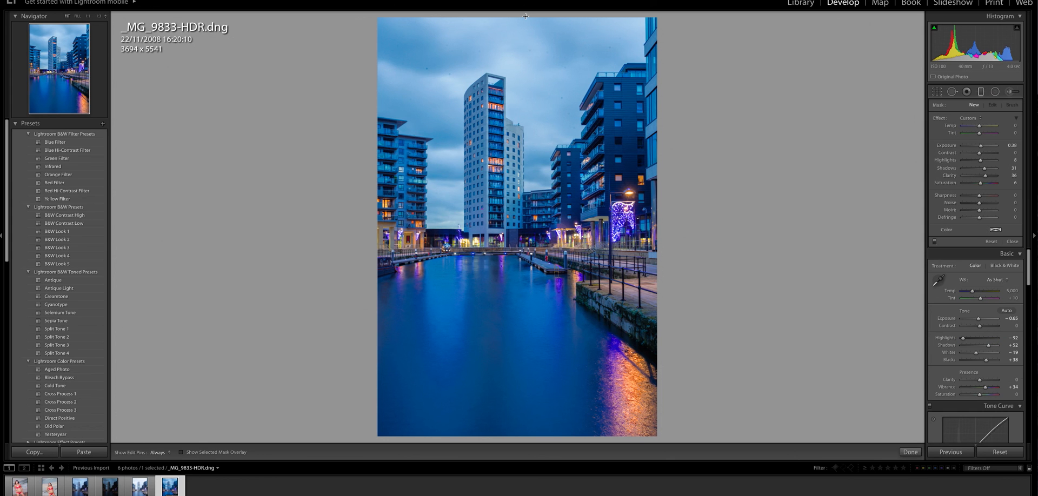
mouse_move(509, 96)
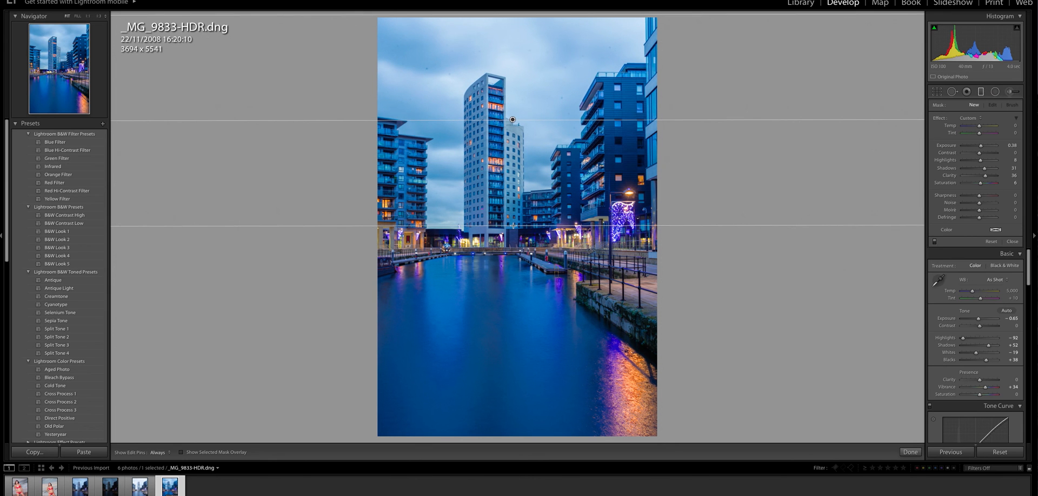
- Place a Graduated Filter over the upper sky and set its Exposure to about -0.79
left_click(992, 105)
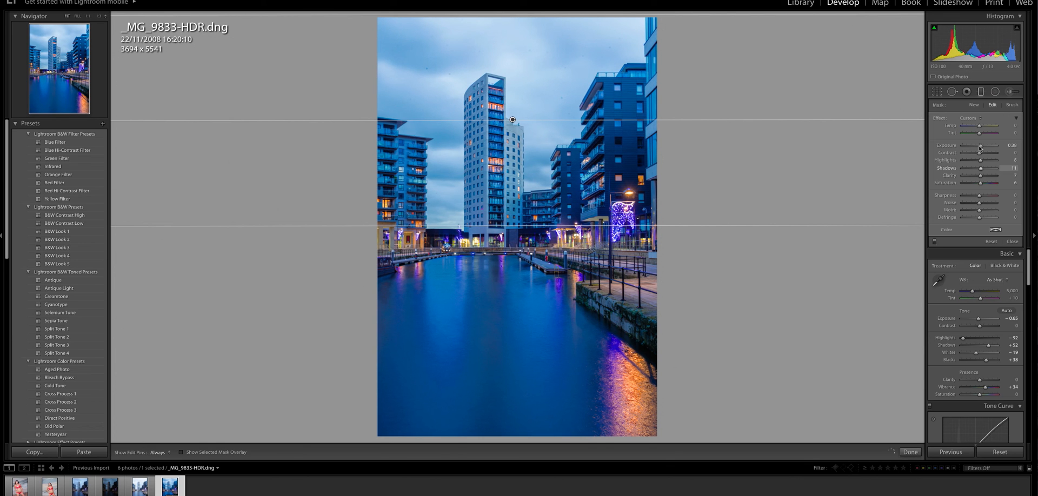
left_click_drag(986, 146, 979, 146)
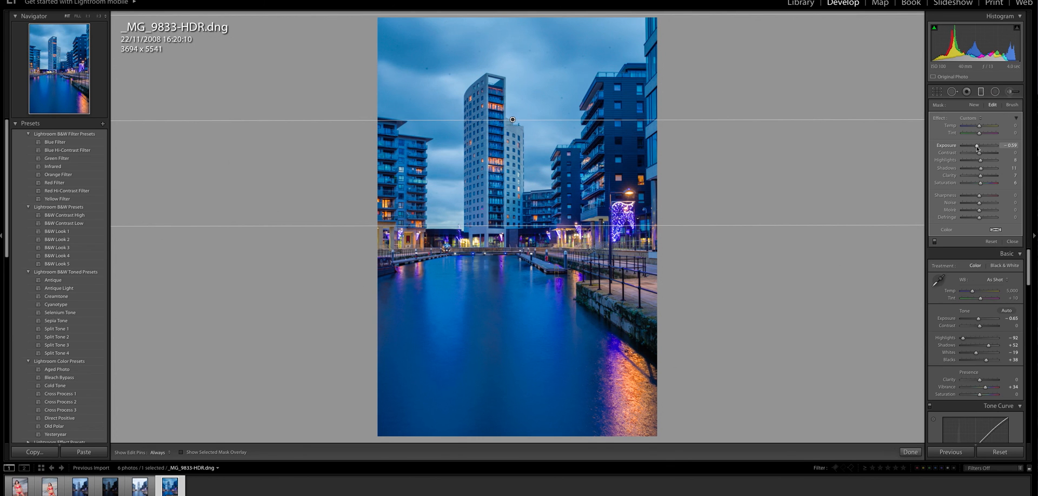
left_click_drag(987, 146, 976, 146)
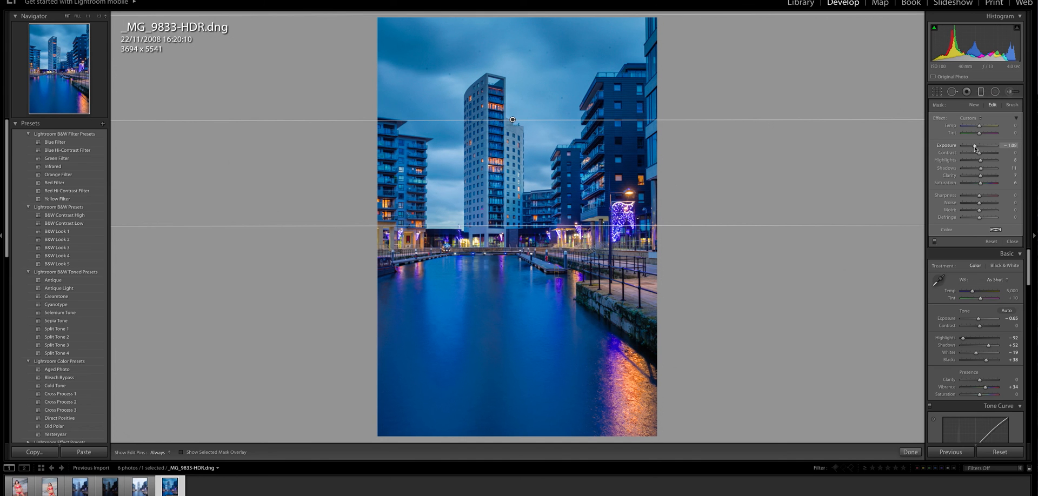
left_click_drag(976, 146, 986, 146)
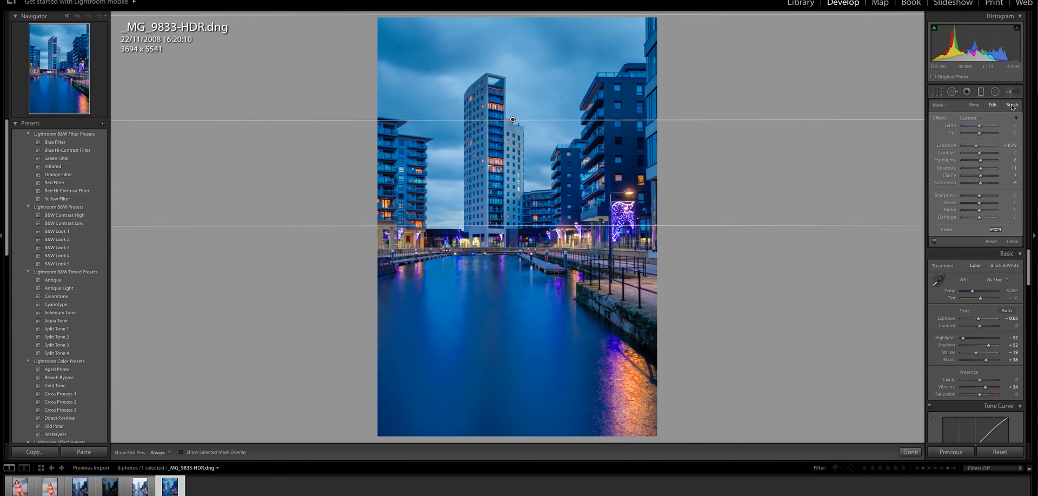
- Switch the graduated filter to Brush refinement in Erase mode
left_click(1012, 105)
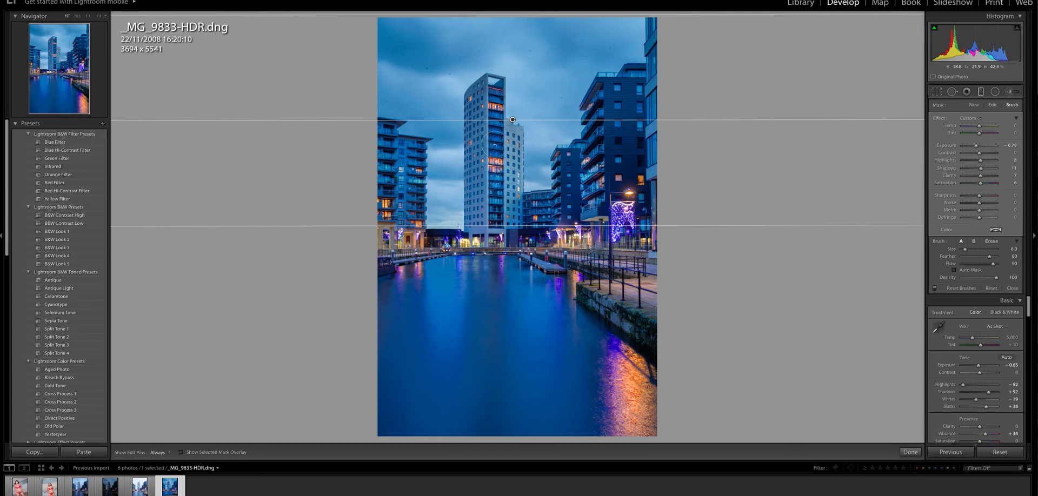
left_click(991, 241)
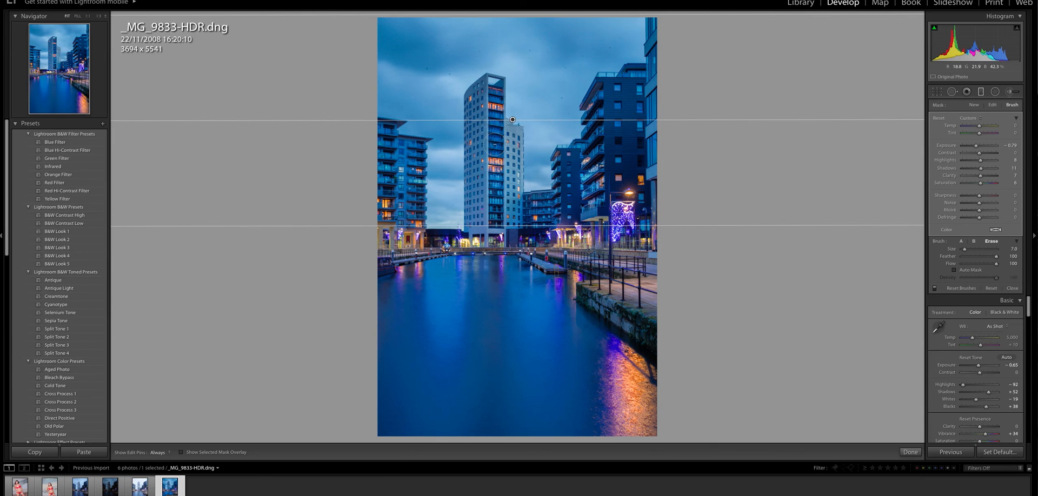
left_click(991, 241)
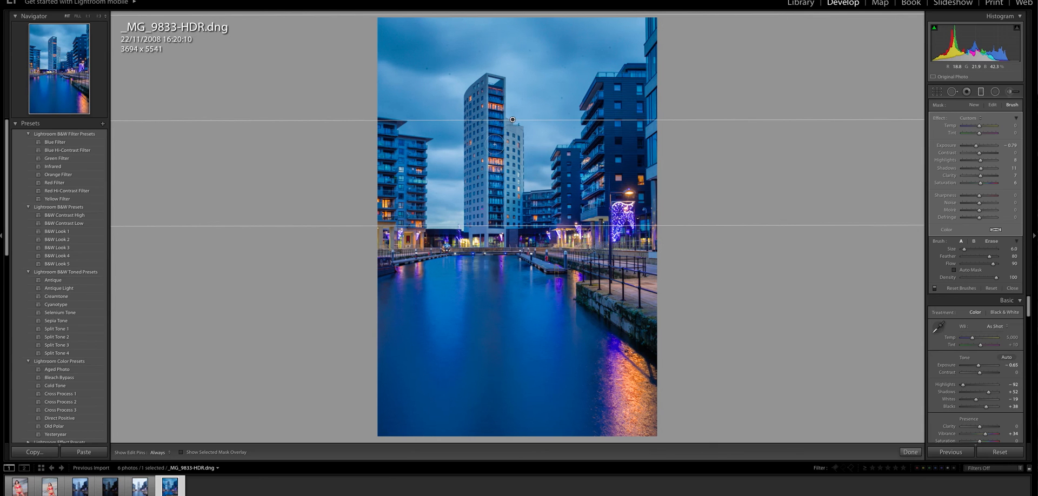
left_click(991, 241)
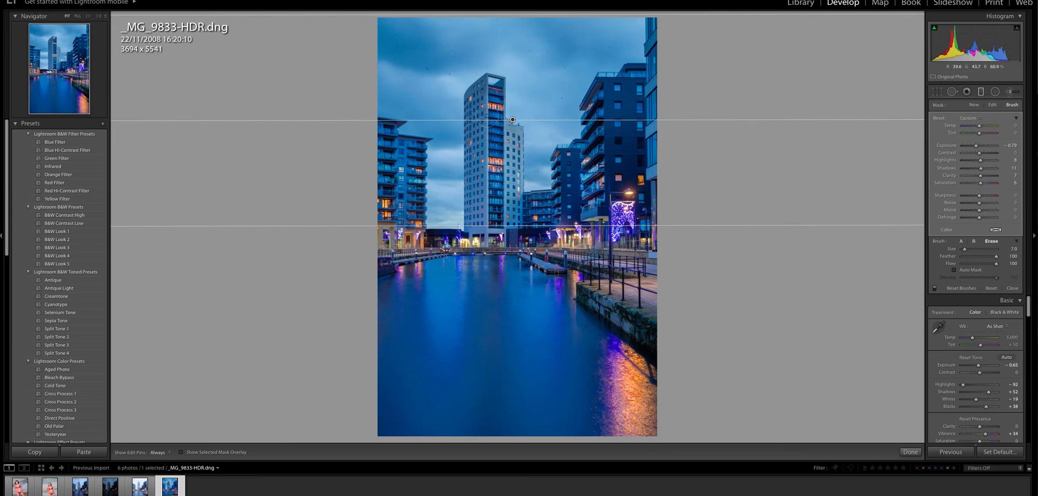
- Reduce the eraser Size to 3.0 and set Show Edit Pins to Never
left_click(157, 452)
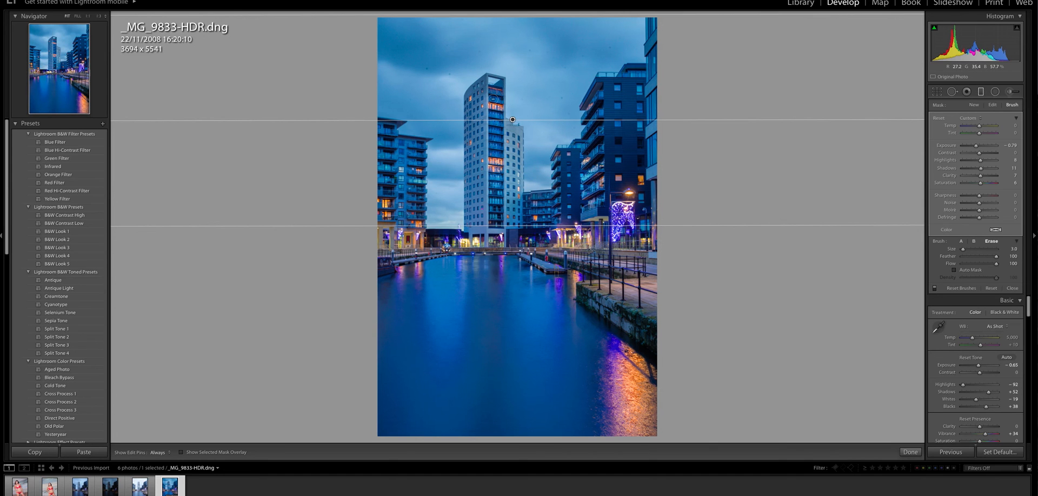
left_click(158, 452)
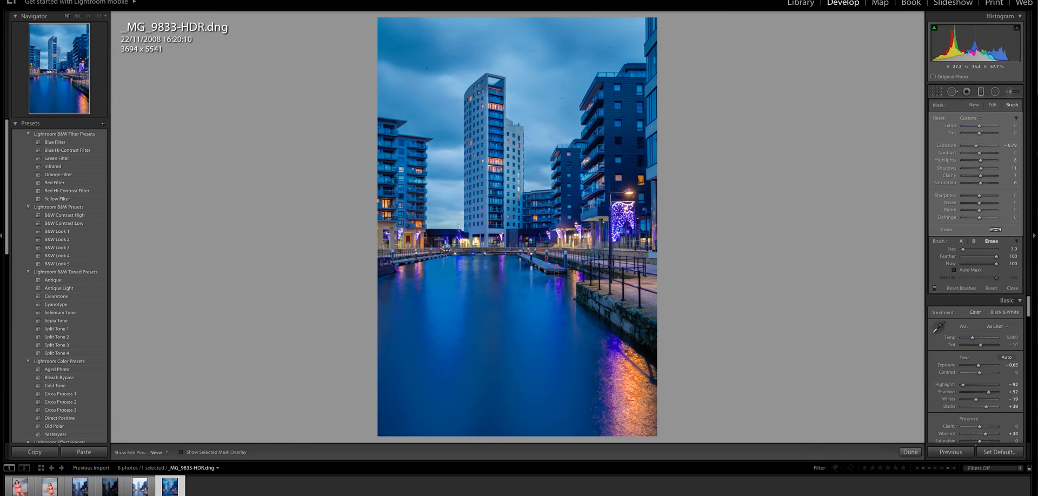